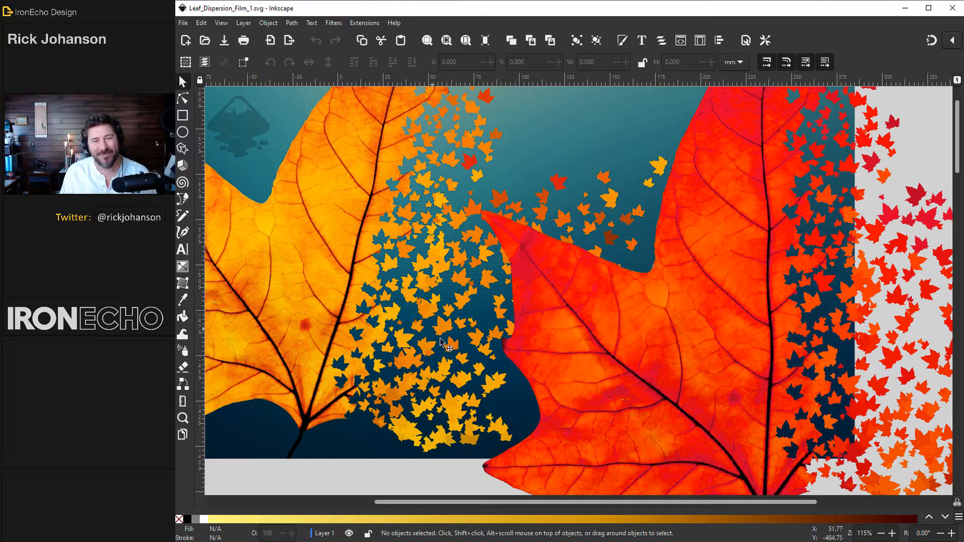
{"action": "mouse_move", "coordinate": [329, 279]}
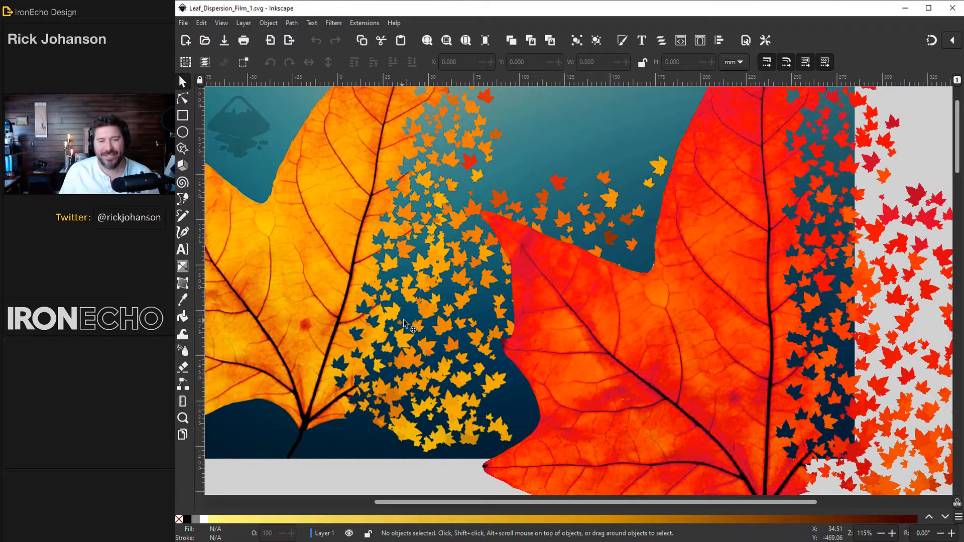
{"action": "mouse_move", "coordinate": [471, 316]}
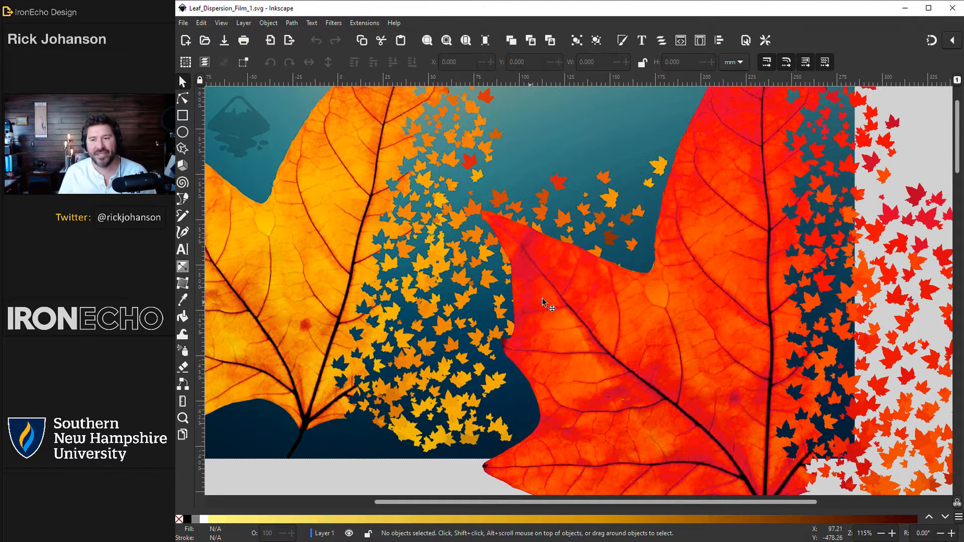
{"action": "mouse_move", "coordinate": [657, 289]}
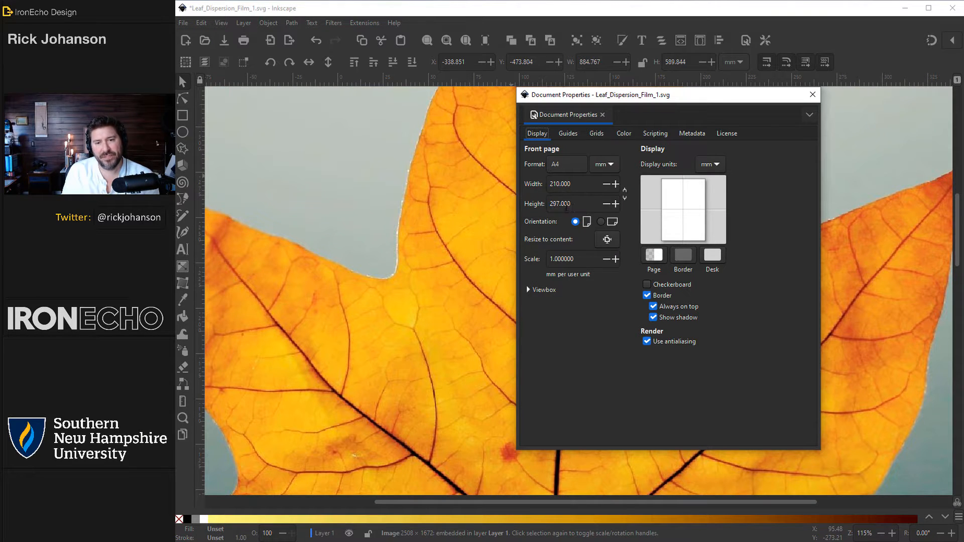
Close Document Properties, leaving the imported leaf photo in the A4 document.
{"action": "left_click", "coordinate": [812, 94]}
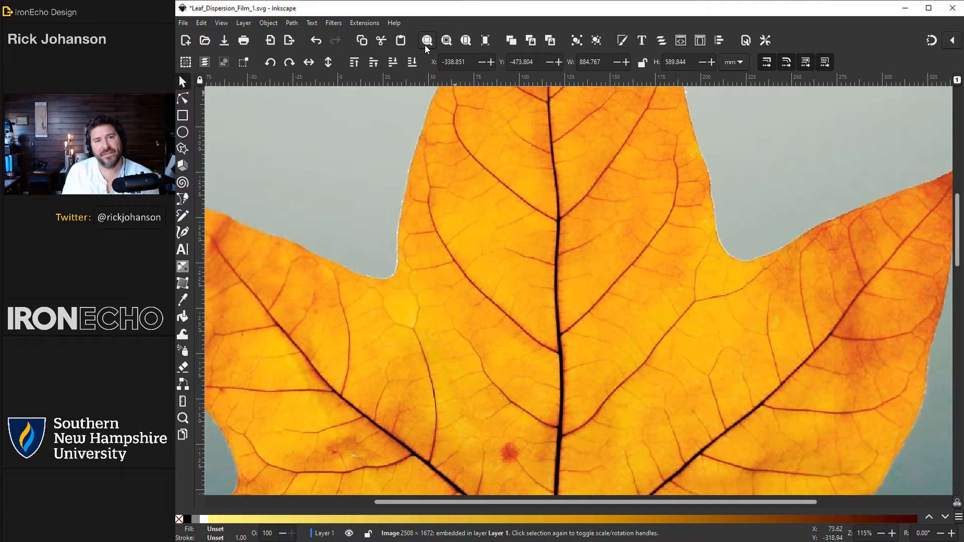
Zoom out and drag the oversized leaf photo until it covers the page.
{"action": "left_click", "coordinate": [427, 41]}
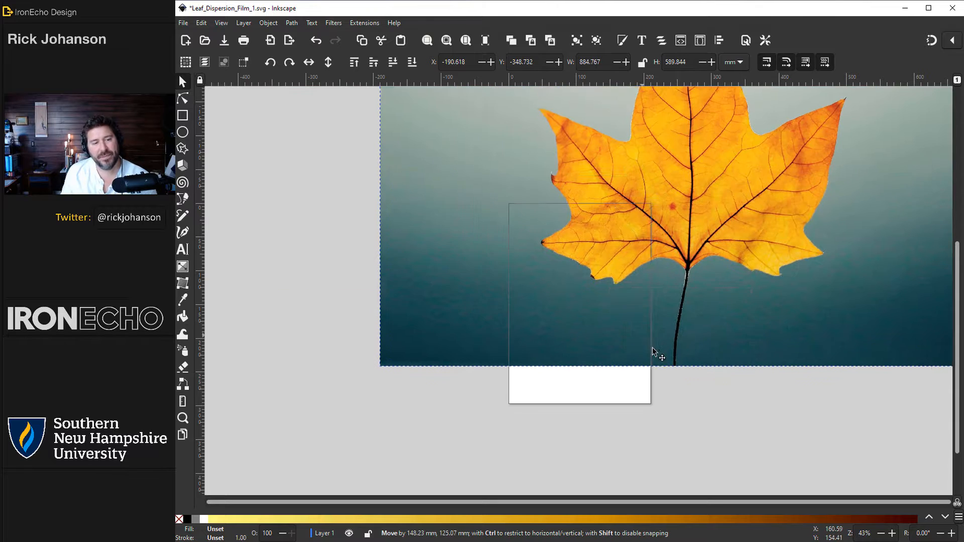
{"action": "left_click_drag", "start_coordinate": [655, 350], "coordinate": [707, 326]}
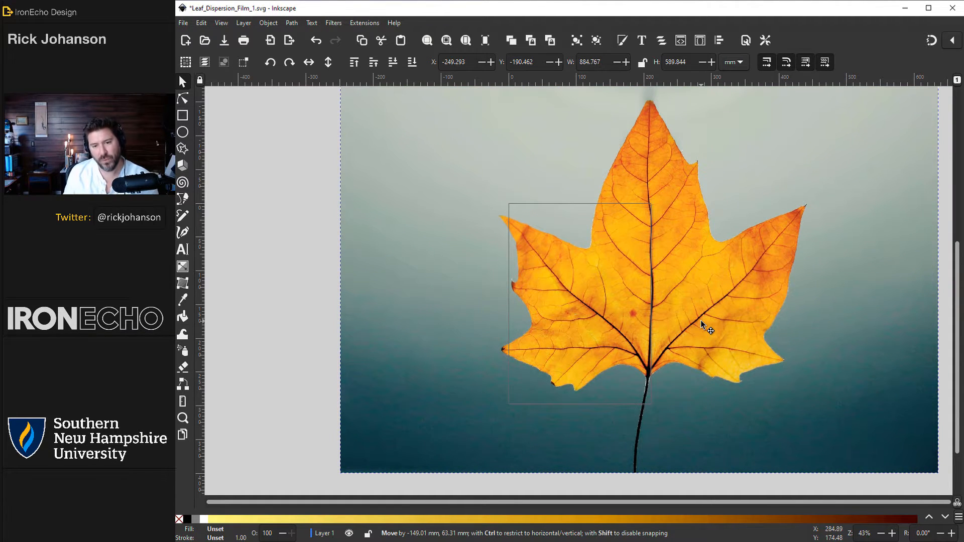
{"action": "left_click_drag", "start_coordinate": [704, 326], "coordinate": [569, 378]}
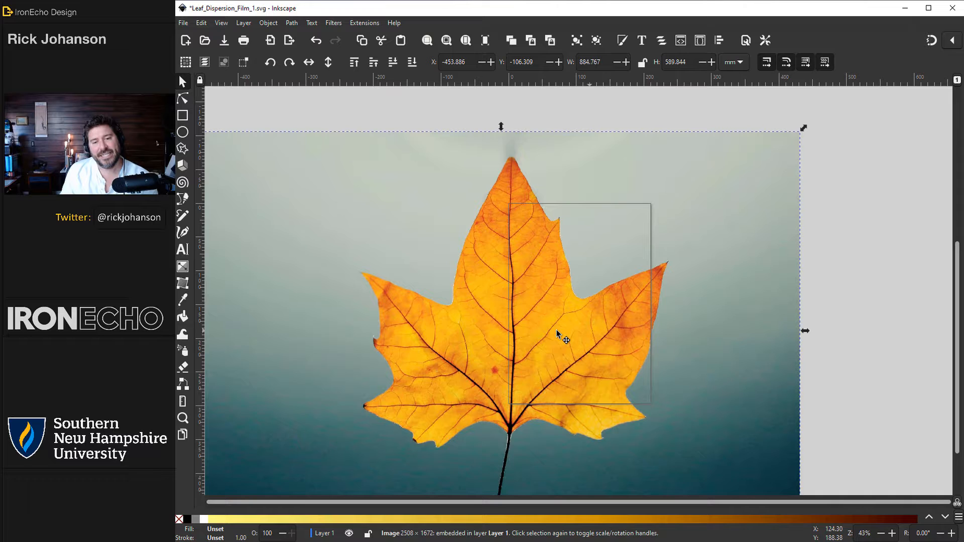
{"action": "left_click_drag", "start_coordinate": [559, 334], "coordinate": [403, 375]}
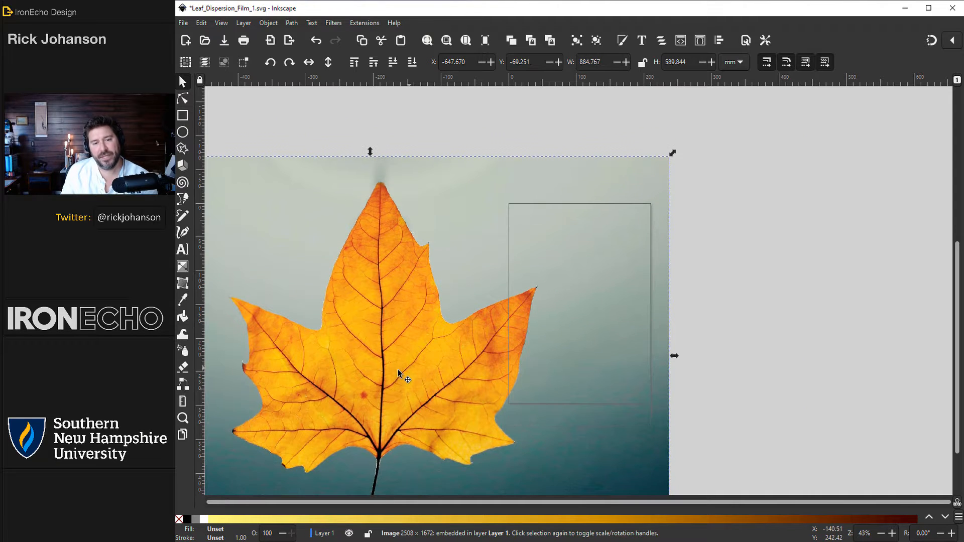
{"action": "left_click_drag", "start_coordinate": [397, 376], "coordinate": [637, 392]}
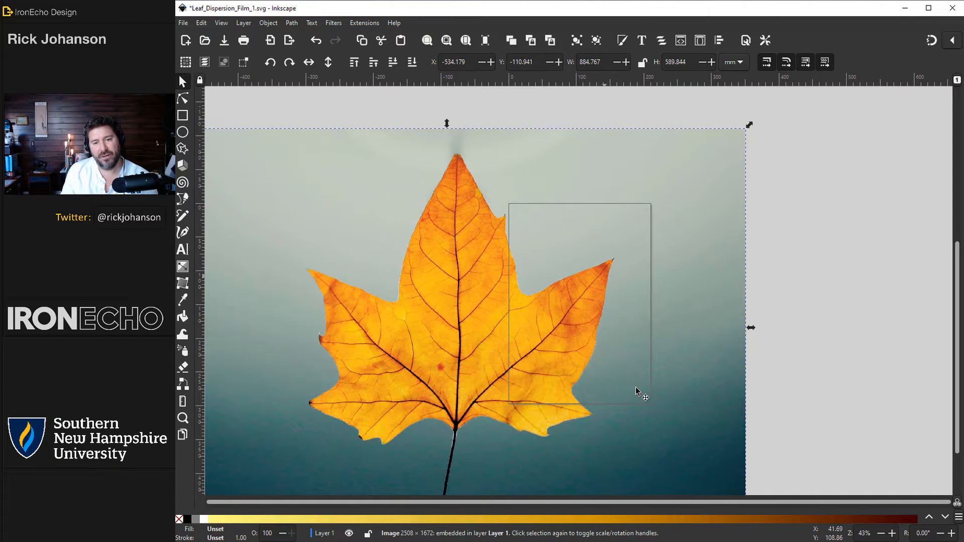
{"action": "left_click_drag", "start_coordinate": [636, 392], "coordinate": [689, 301]}
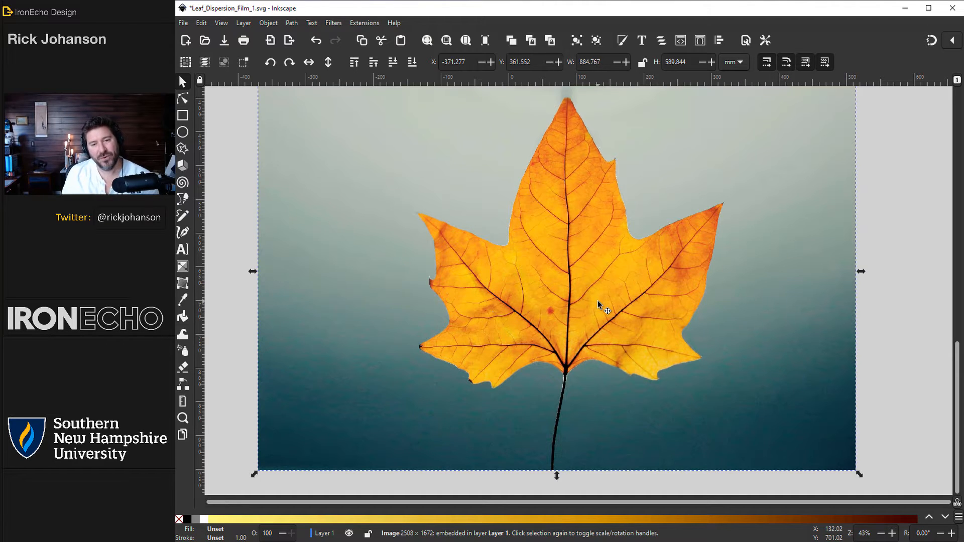
{"action": "mouse_move", "coordinate": [643, 194]}
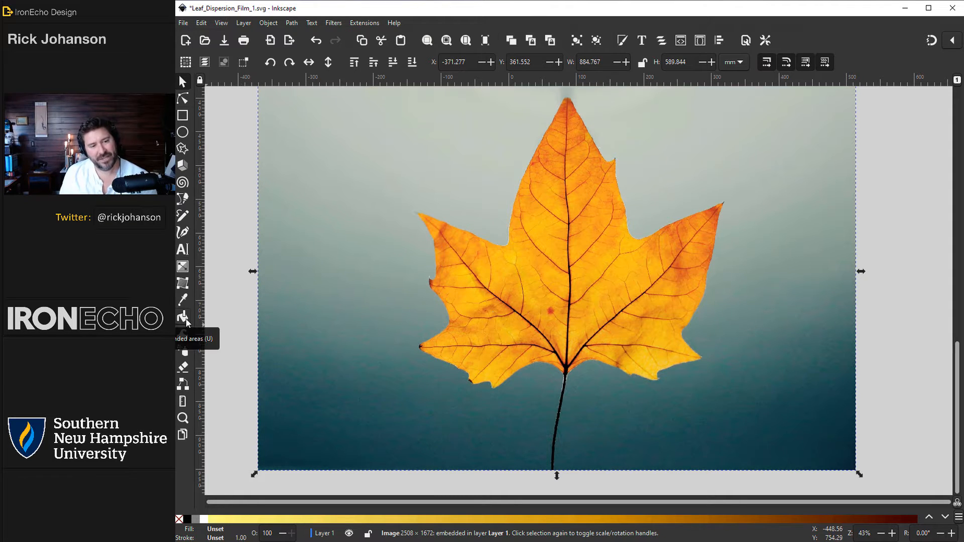
Set the Paint Bucket to fill by Saturation, threshold 45, grow/shrink -2.0 mm.
{"action": "left_click", "coordinate": [183, 317]}
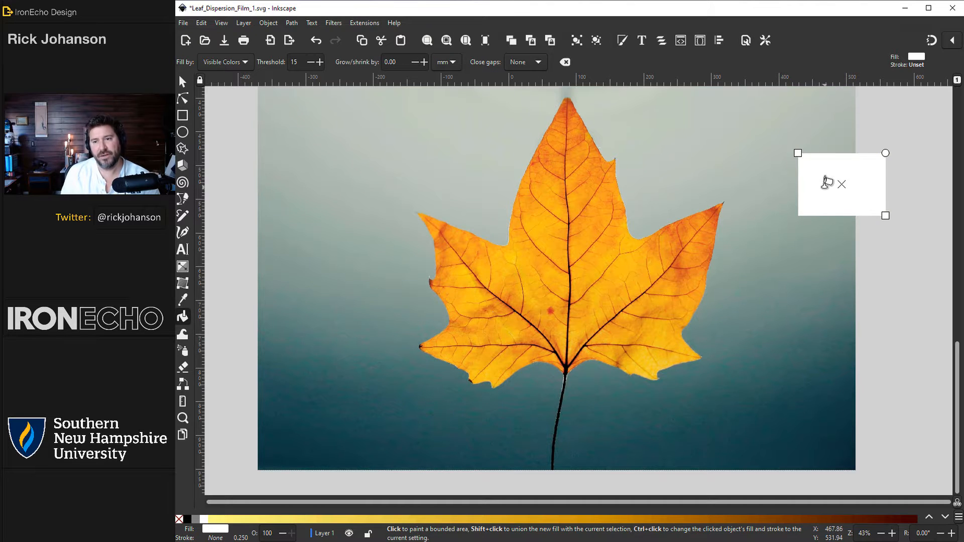
{"action": "mouse_move", "coordinate": [554, 225]}
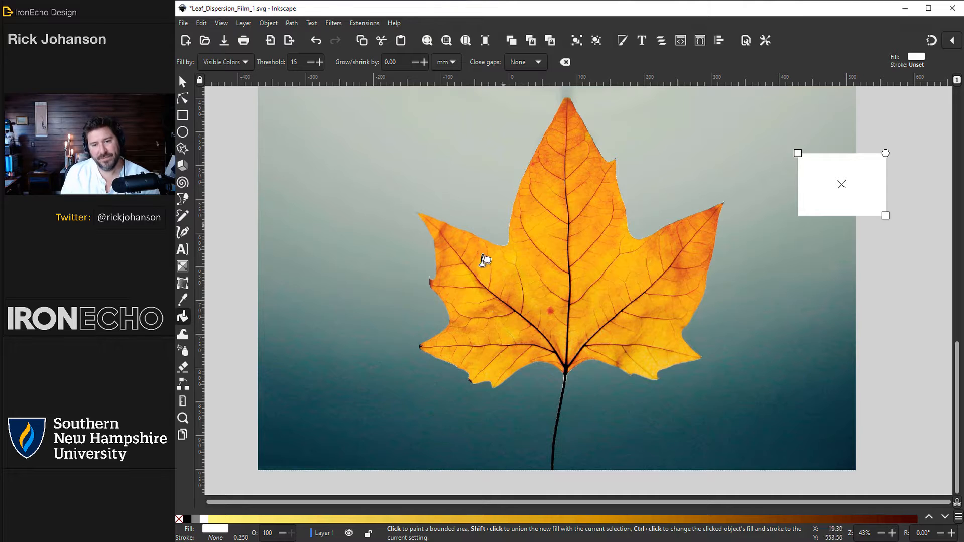
{"action": "left_click", "coordinate": [224, 61]}
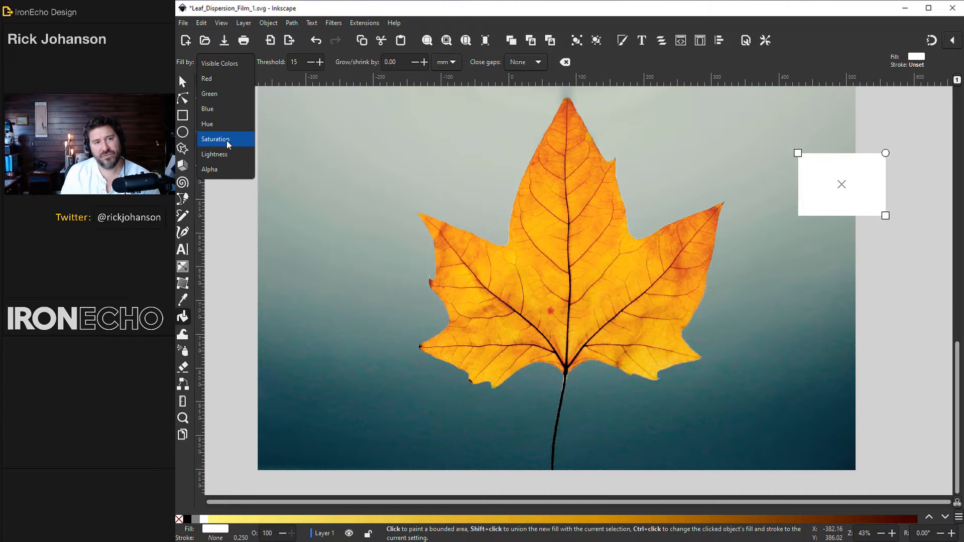
{"action": "left_click", "coordinate": [216, 139]}
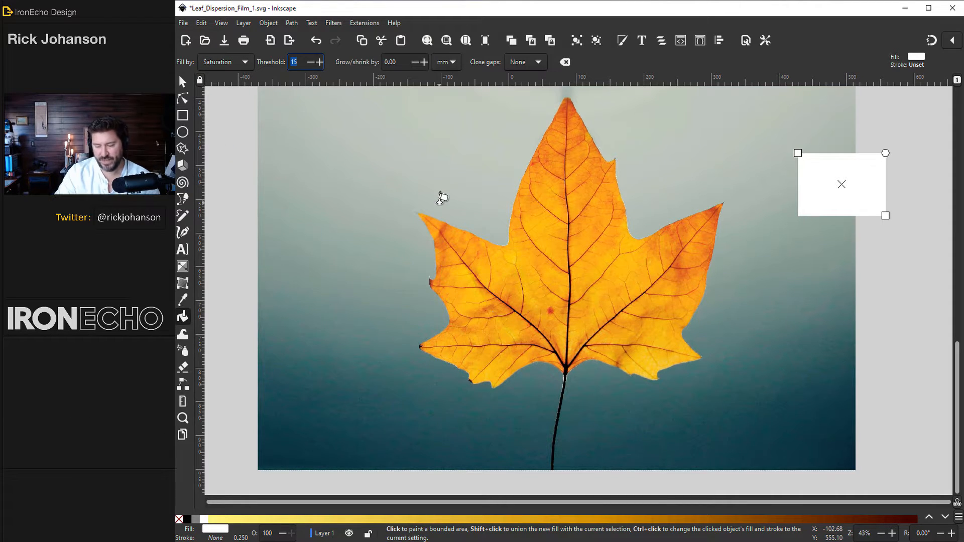
{"action": "type", "text": "45"}
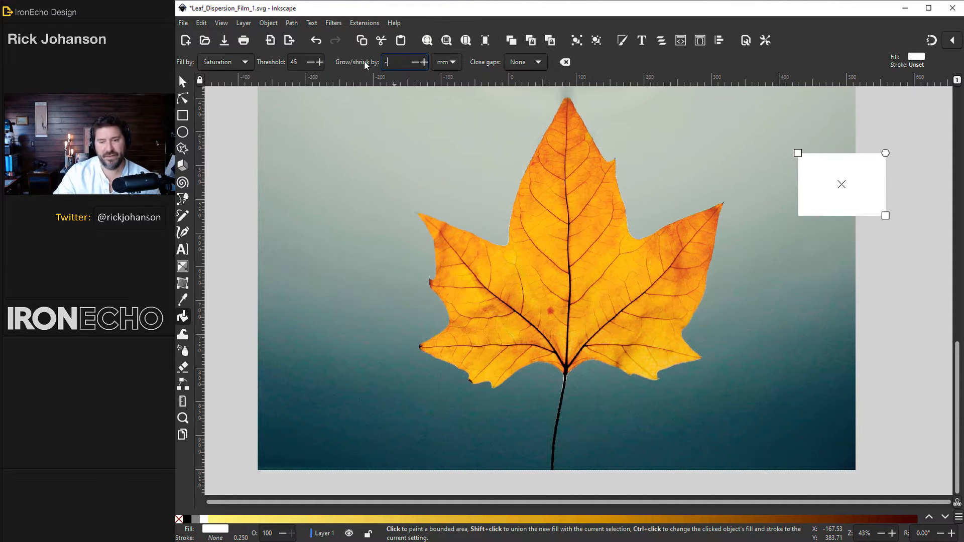
{"action": "type", "text": "-2.0"}
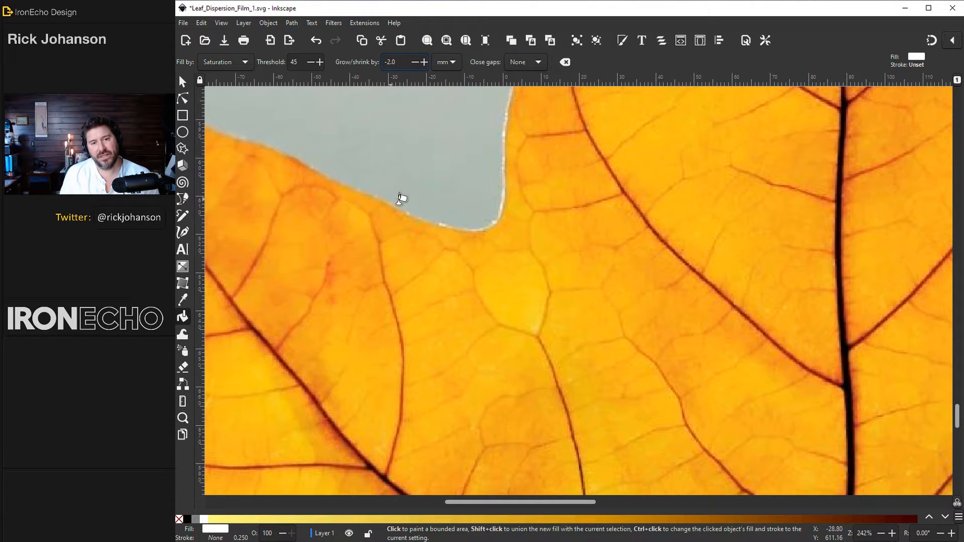
{"action": "mouse_move", "coordinate": [693, 300]}
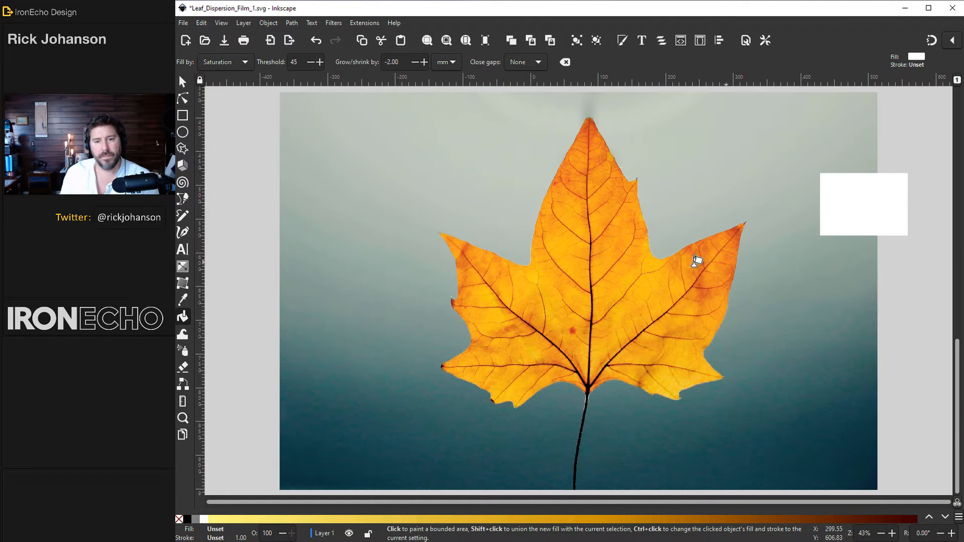
{"action": "mouse_move", "coordinate": [568, 239]}
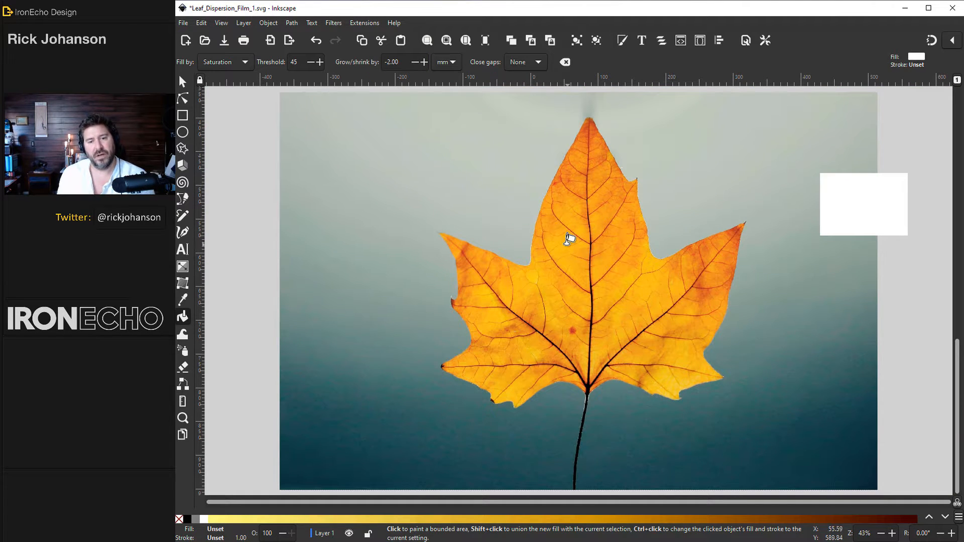
{"action": "mouse_move", "coordinate": [535, 271]}
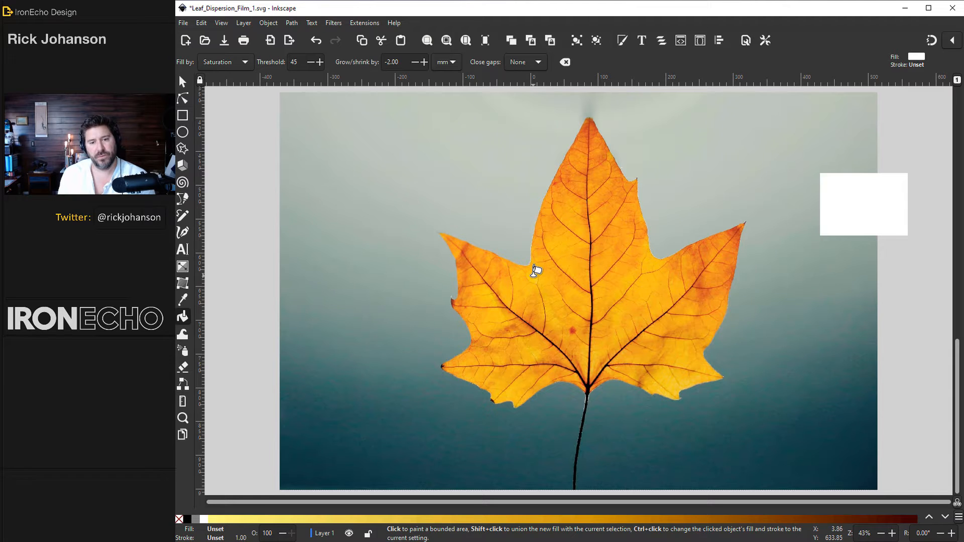
Fill the leaf with a white silhouette and move it aside from the photo.
{"action": "left_click", "coordinate": [535, 270]}
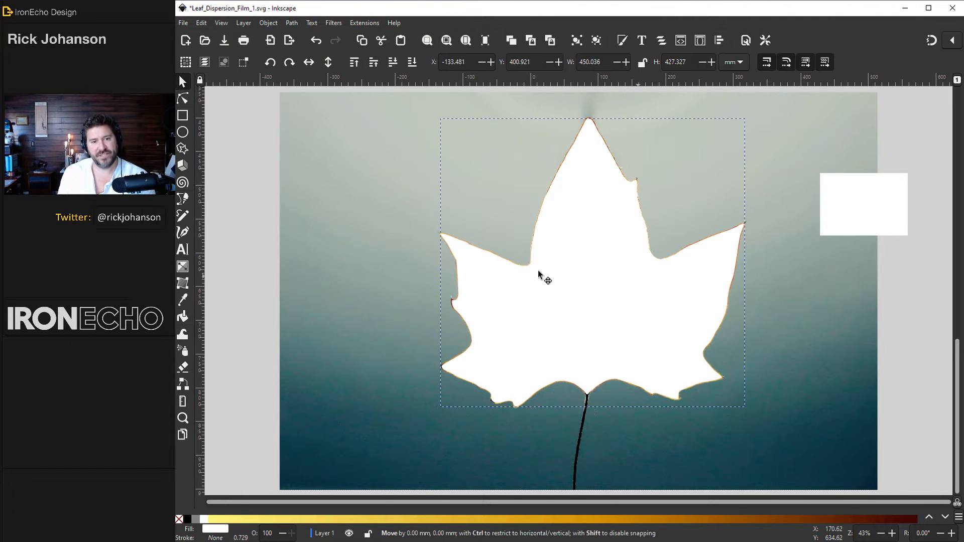
{"action": "left_click_drag", "start_coordinate": [544, 281], "coordinate": [397, 246]}
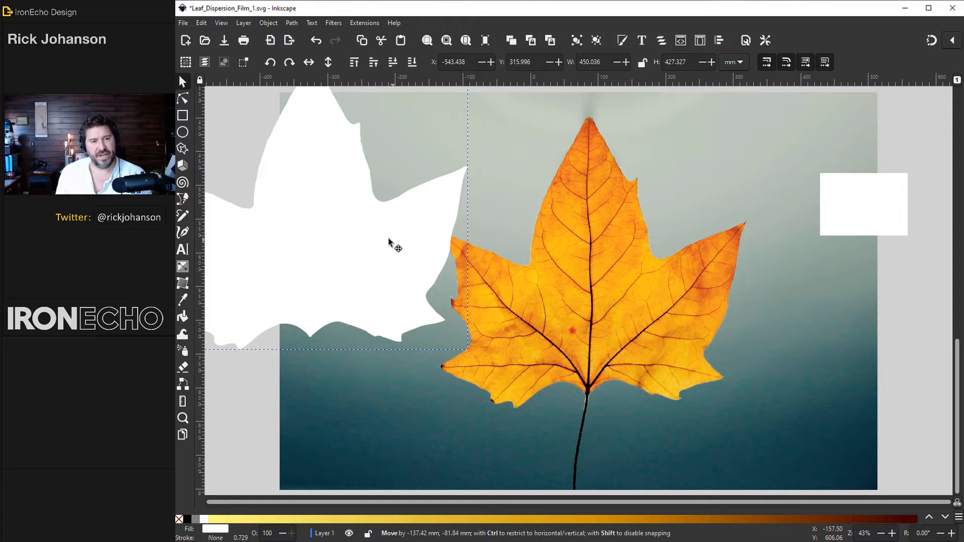
{"action": "left_click_drag", "start_coordinate": [389, 243], "coordinate": [502, 348]}
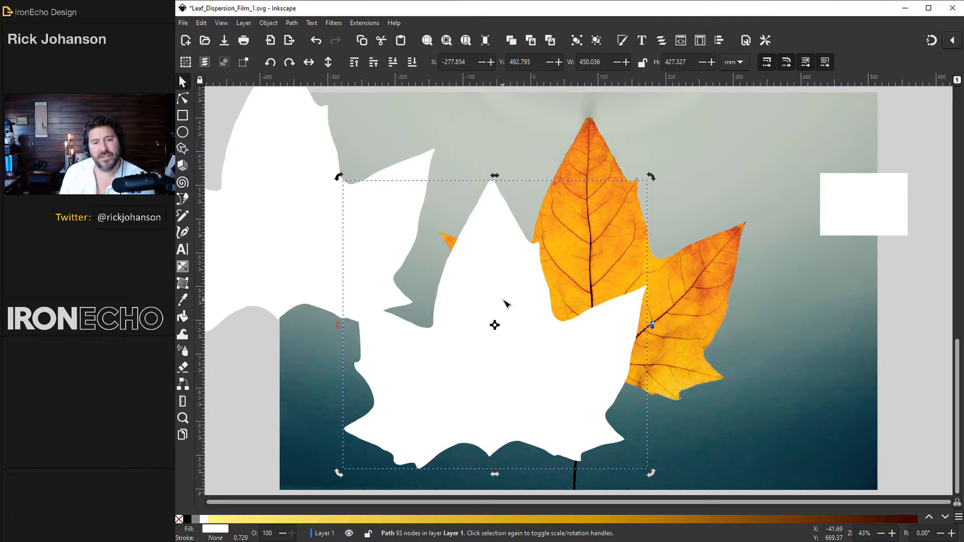
Apply a Path menu operation to the silhouette in node-editing mode.
{"action": "left_click", "coordinate": [182, 99]}
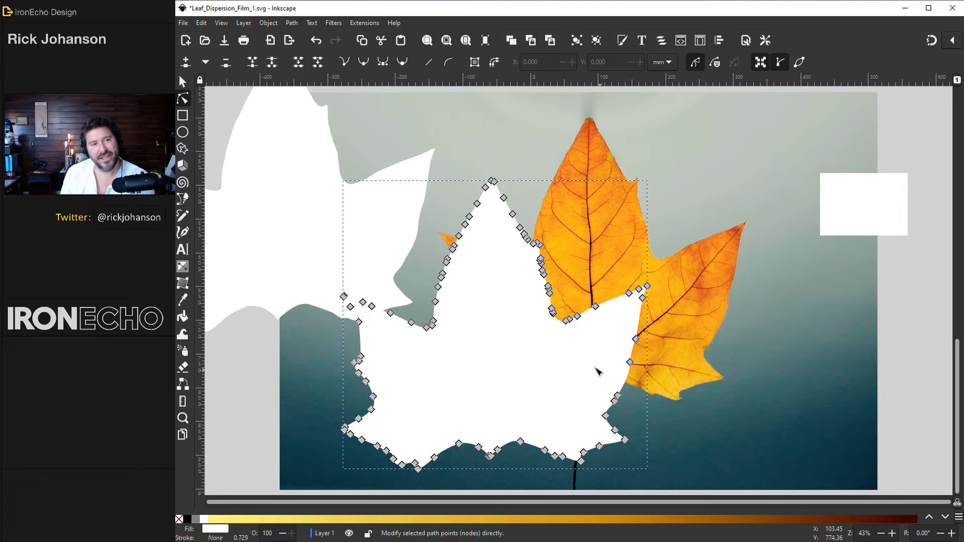
{"action": "left_click", "coordinate": [292, 23]}
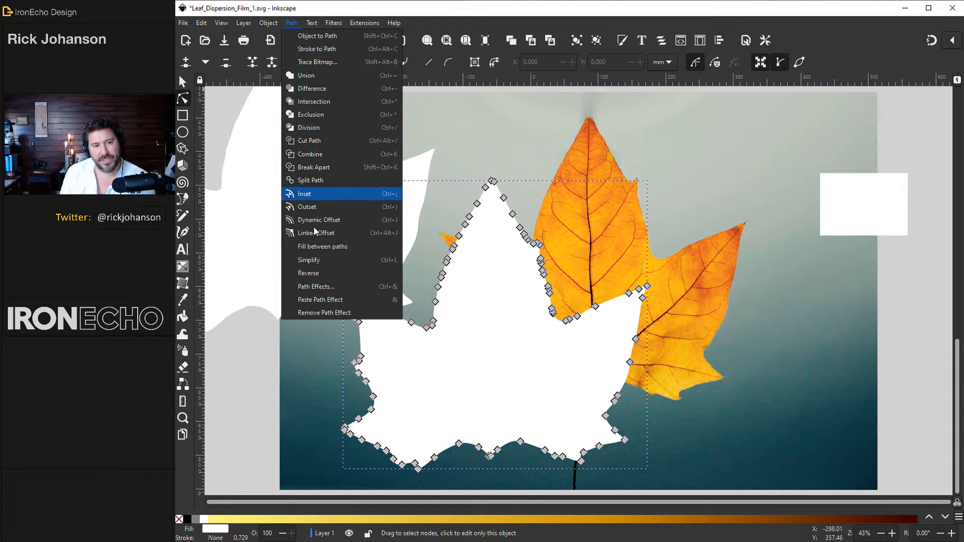
{"action": "left_click", "coordinate": [309, 259]}
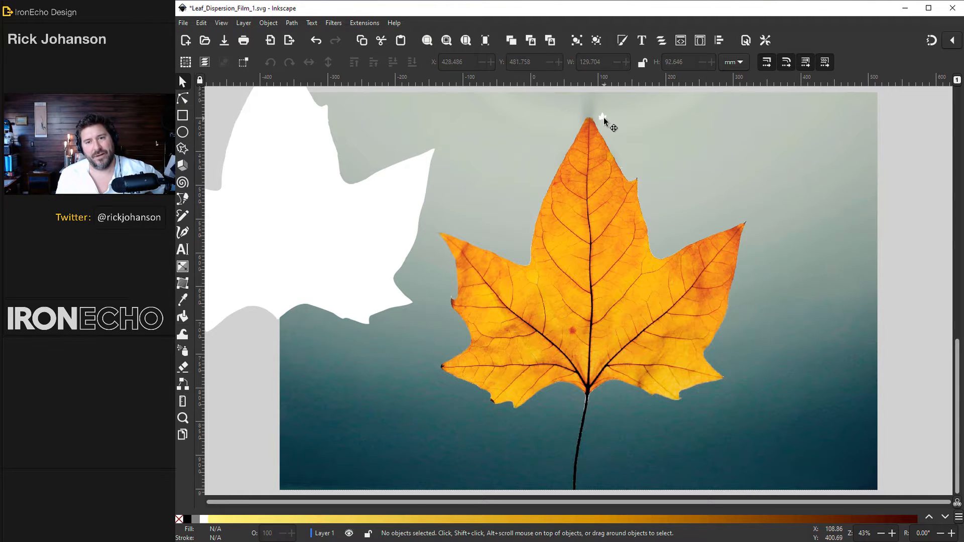
Spray white copies of the small leaf down the right side.
{"action": "left_click", "coordinate": [603, 117]}
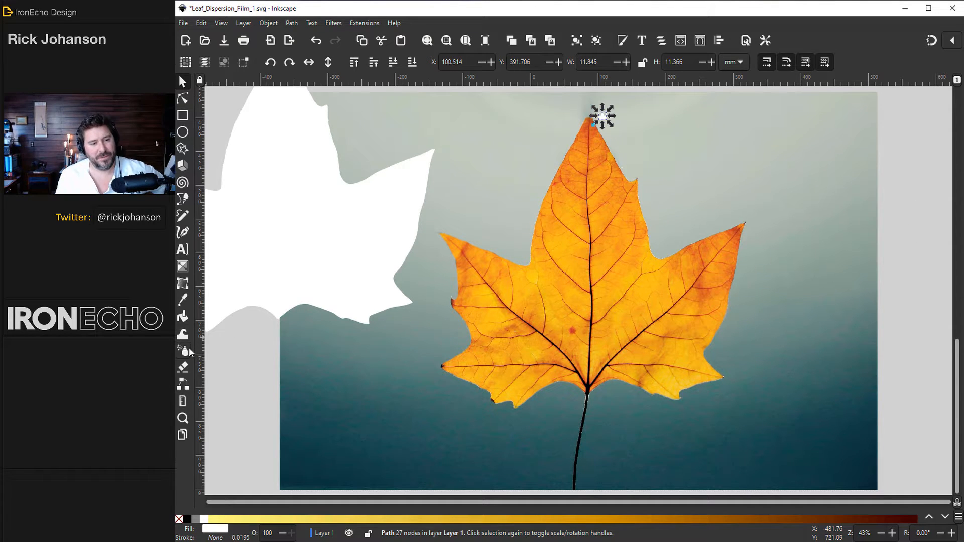
{"action": "left_click", "coordinate": [184, 350]}
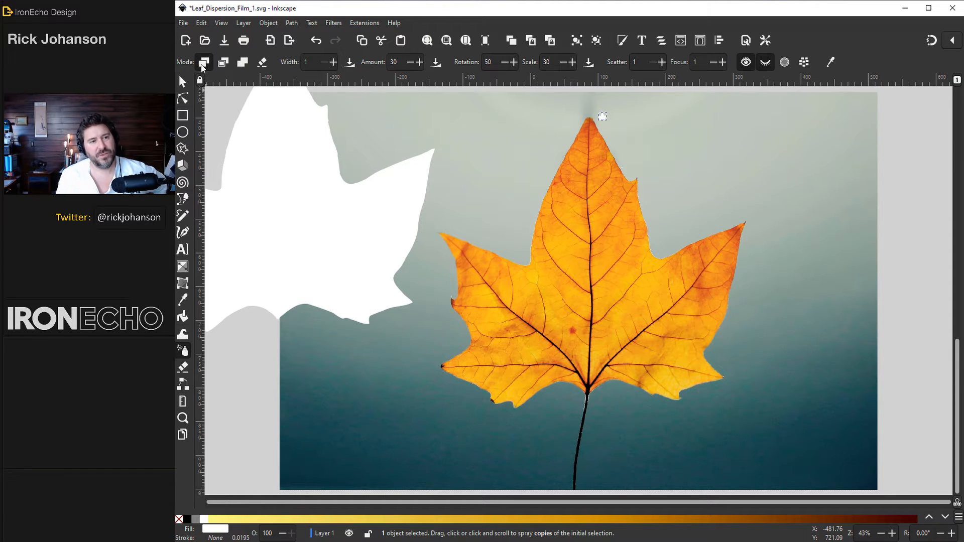
{"action": "mouse_move", "coordinate": [205, 61]}
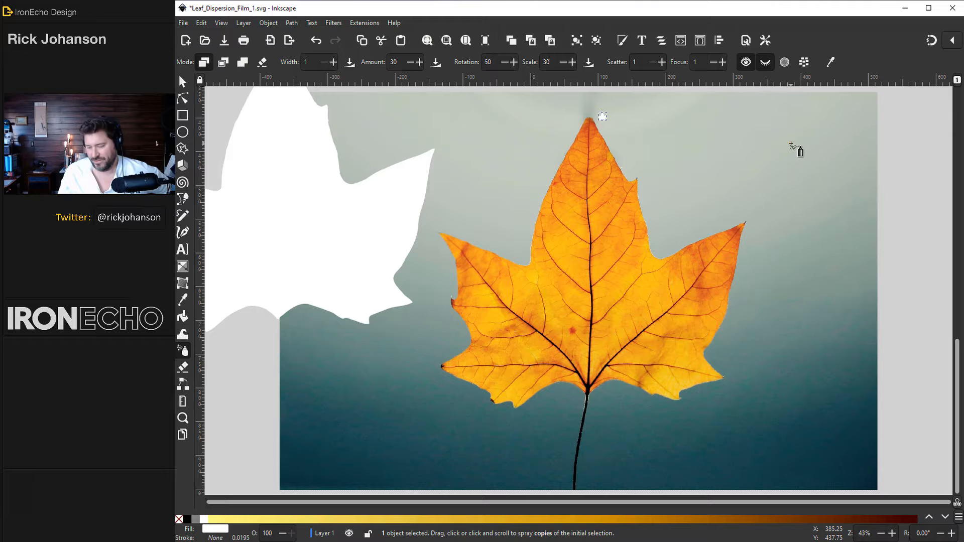
{"action": "left_click_drag", "start_coordinate": [793, 148], "coordinate": [799, 400]}
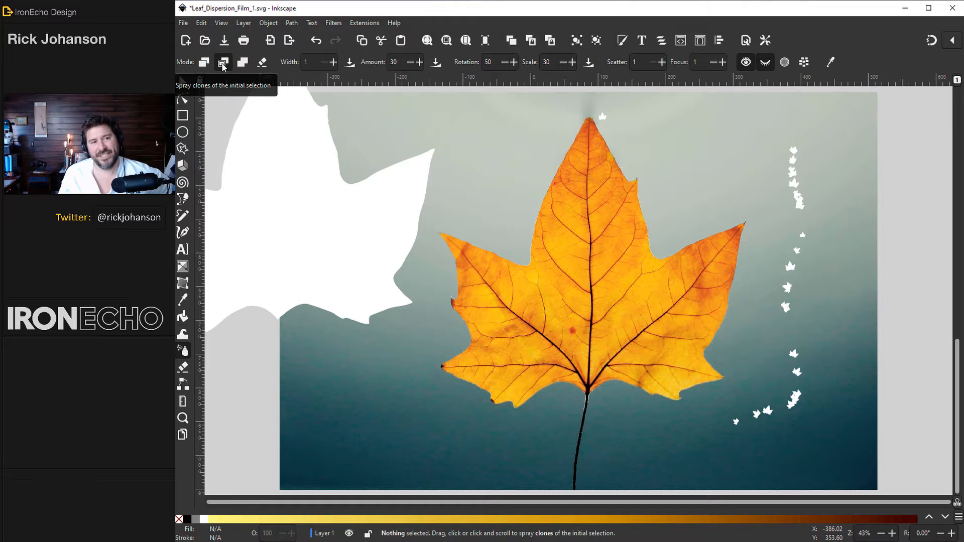
Spray clones of the small leaf, then open Fill and Stroke to recolour it red.
{"action": "left_click", "coordinate": [182, 82]}
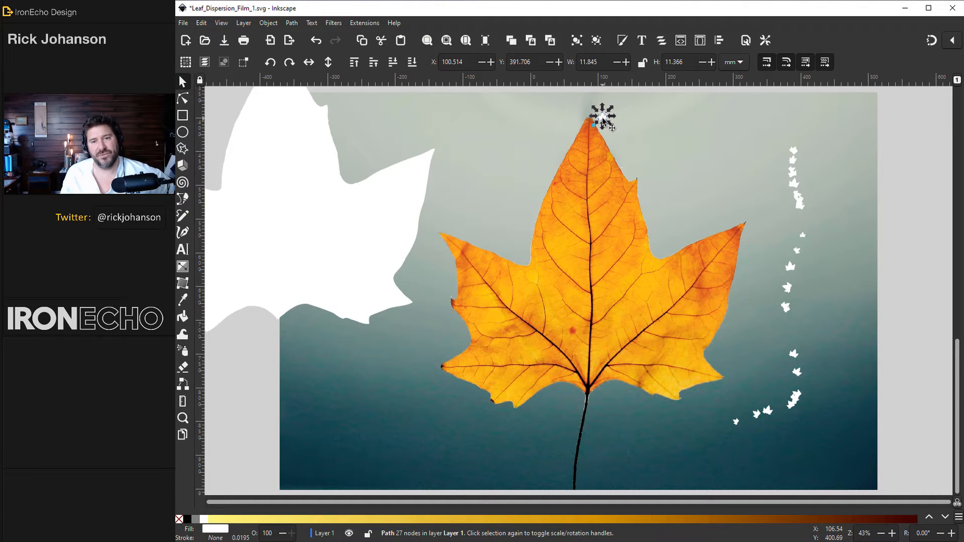
{"action": "left_click", "coordinate": [183, 350]}
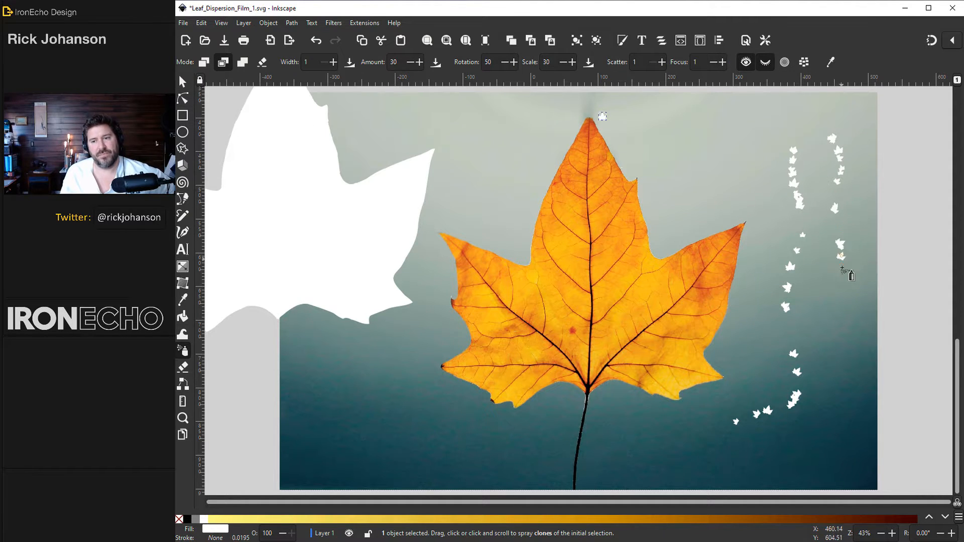
{"action": "left_click", "coordinate": [267, 23]}
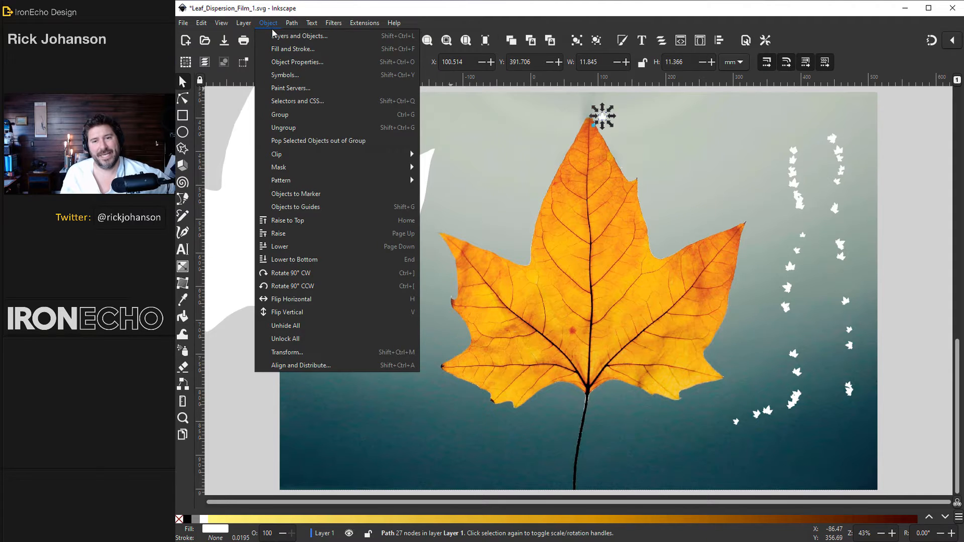
{"action": "left_click", "coordinate": [293, 49]}
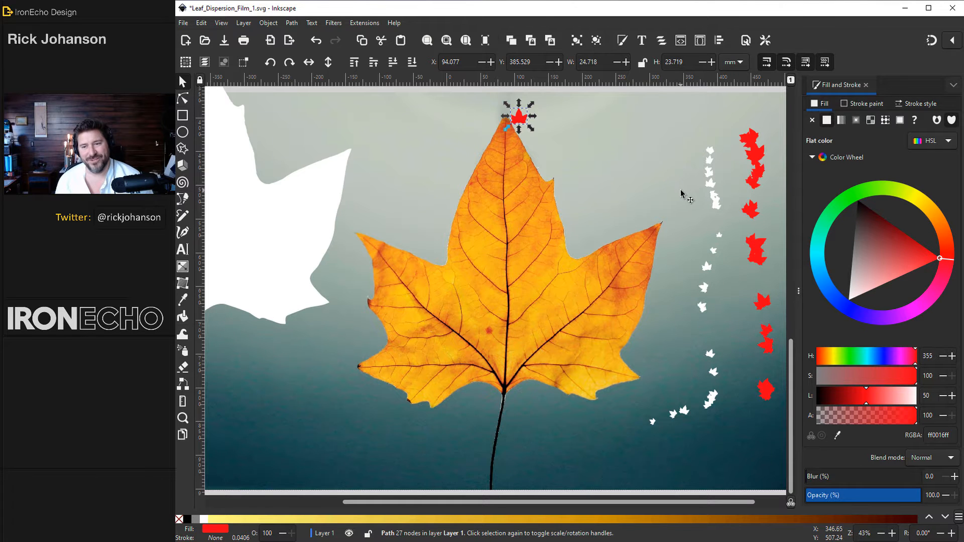
{"action": "mouse_move", "coordinate": [505, 211]}
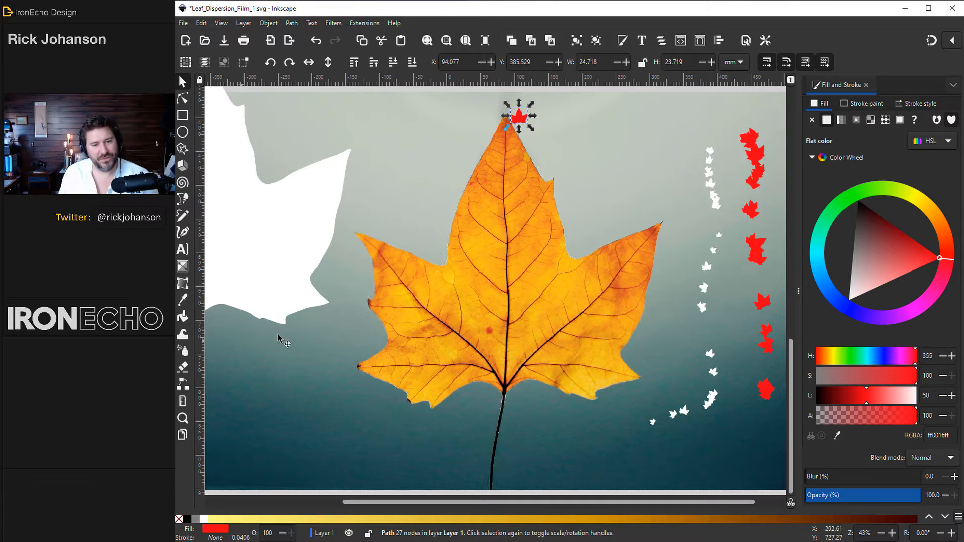
Clear the sprayed test leaves and make sprayed copies pick colour from the drawing.
{"action": "left_click", "coordinate": [182, 335]}
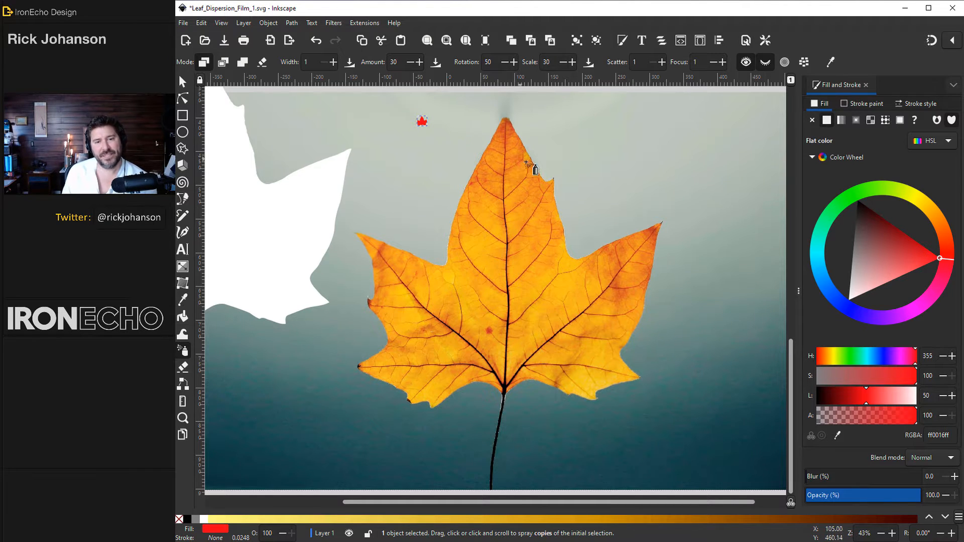
{"action": "mouse_move", "coordinate": [471, 142]}
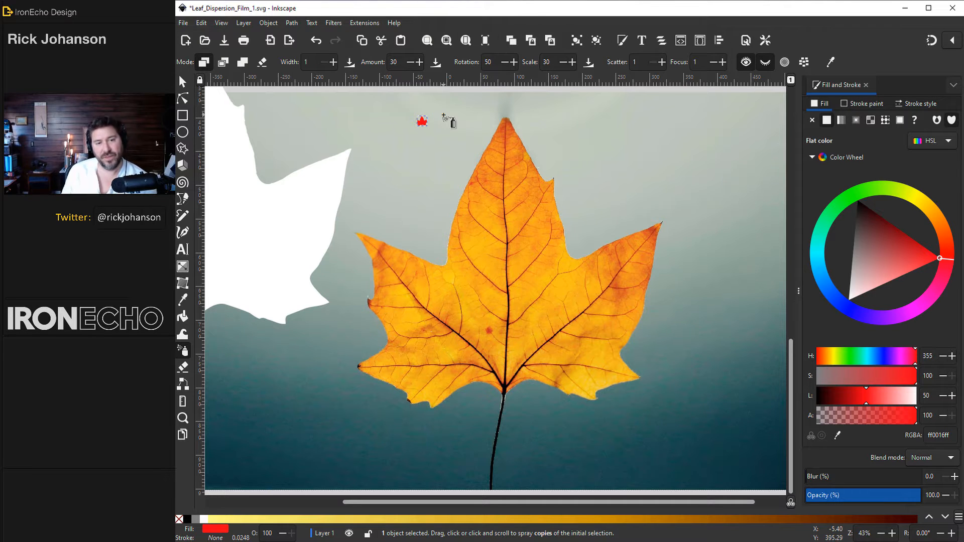
{"action": "mouse_move", "coordinate": [513, 181]}
{"action": "type", "text": "25"}
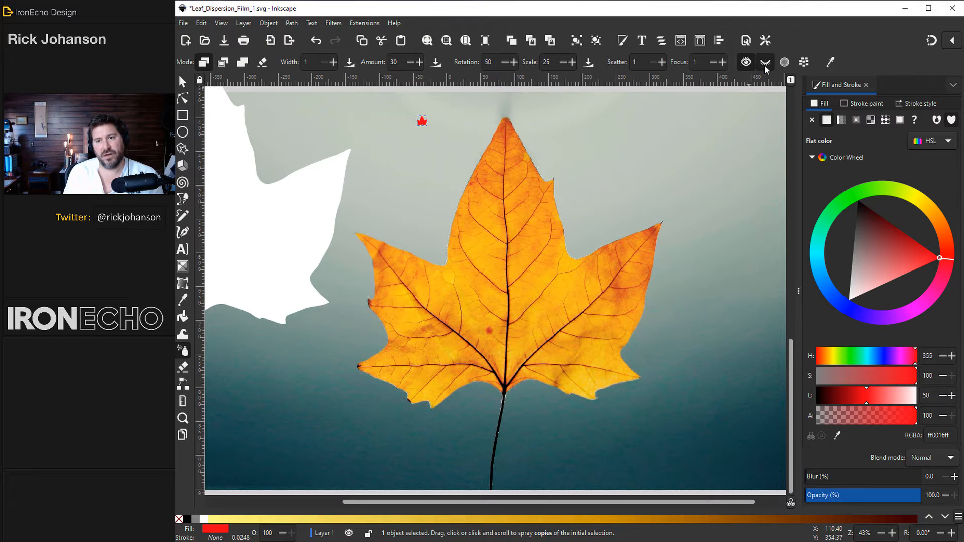
{"action": "mouse_move", "coordinate": [804, 62]}
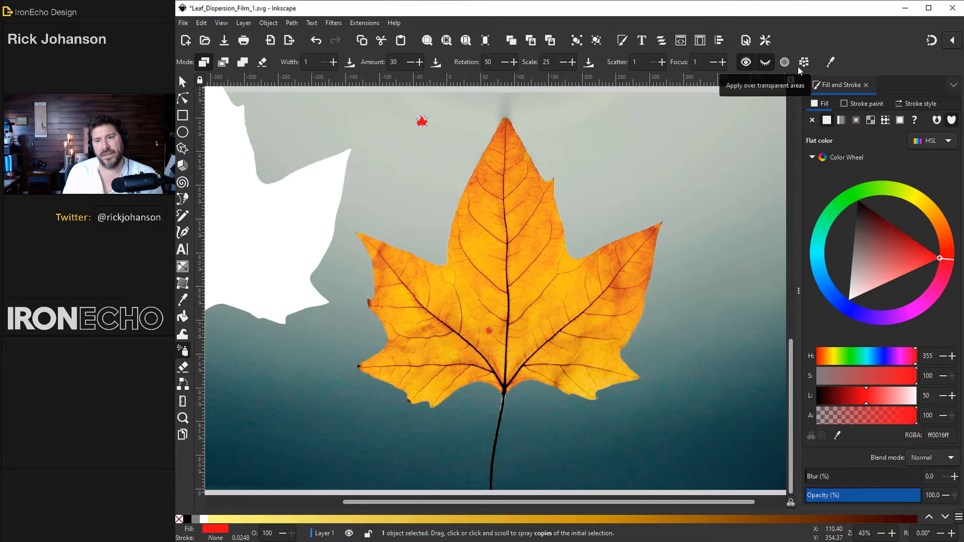
{"action": "mouse_move", "coordinate": [830, 61]}
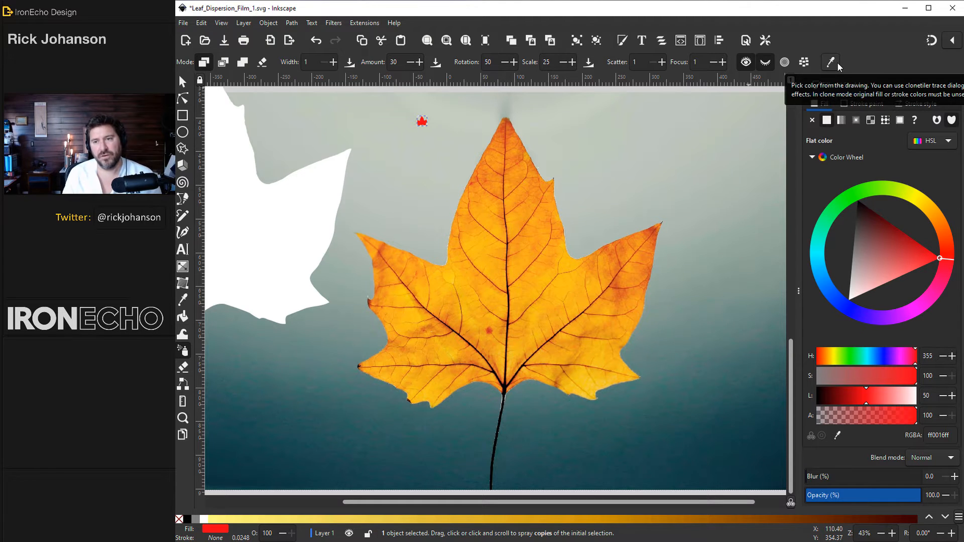
{"action": "left_click", "coordinate": [849, 61]}
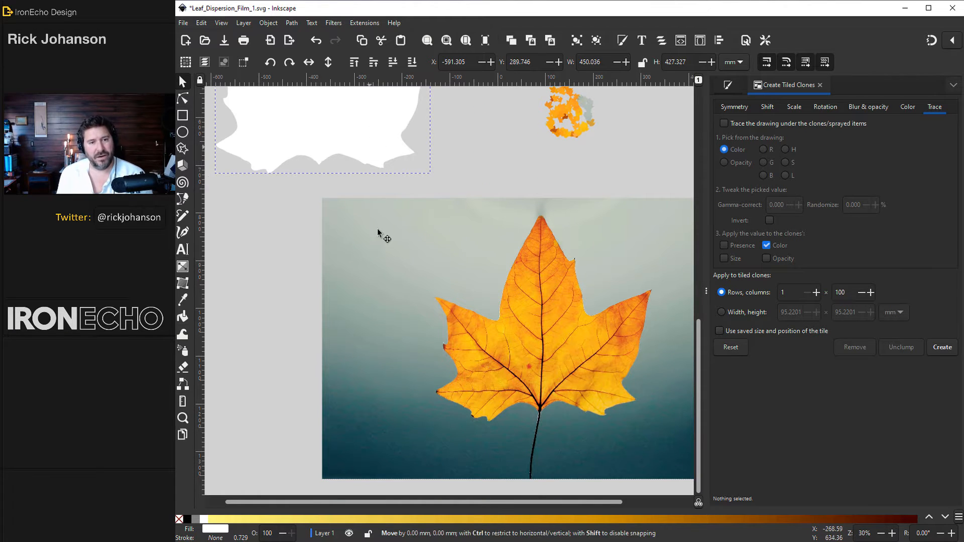
Lay the white leaf outline over the photo, select both, and set the clip.
{"action": "left_click_drag", "start_coordinate": [384, 237], "coordinate": [590, 387]}
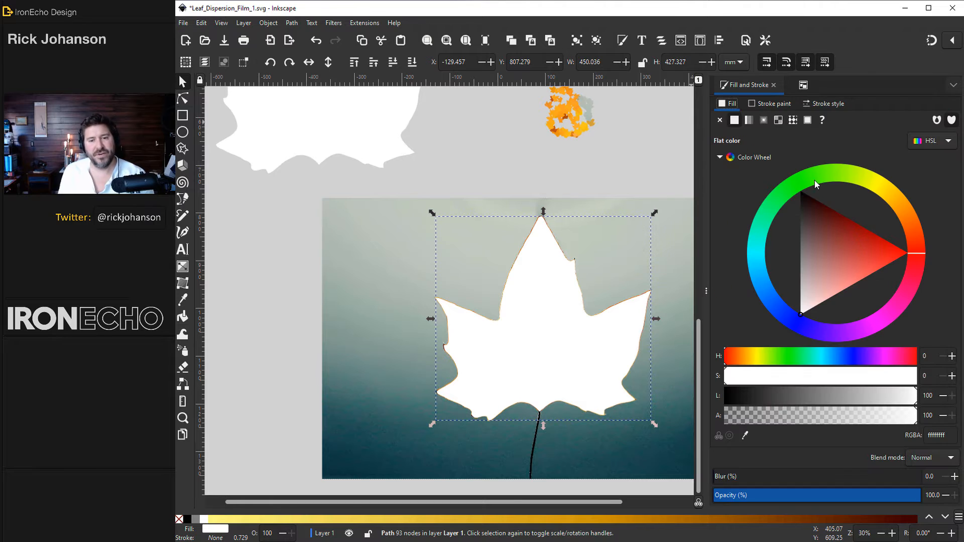
{"action": "left_click", "coordinate": [803, 189]}
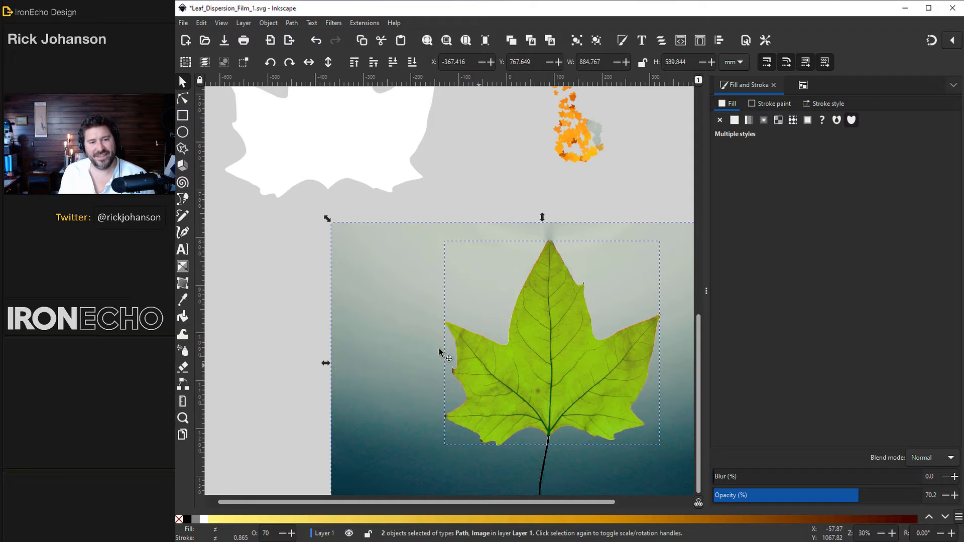
{"action": "left_click", "coordinate": [268, 22]}
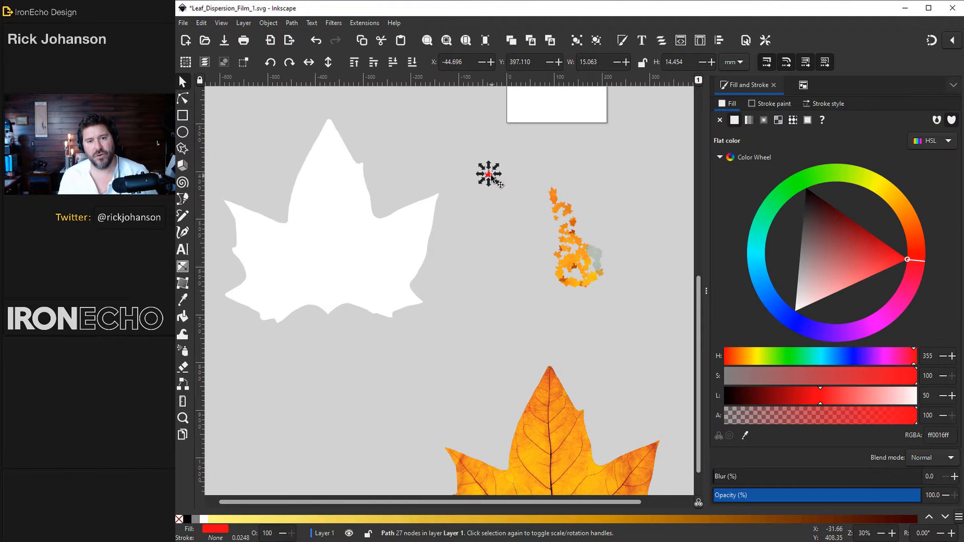
Select the clipped leaf photo and zoom to fit it in the window.
{"action": "scroll", "scroll_direction": "down", "scroll_amount": 3}
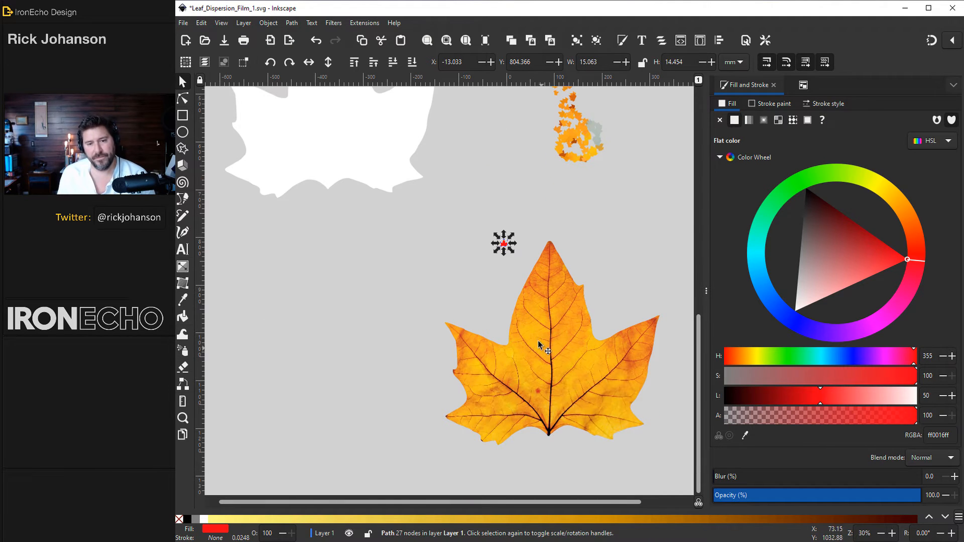
{"action": "left_click", "coordinate": [426, 41]}
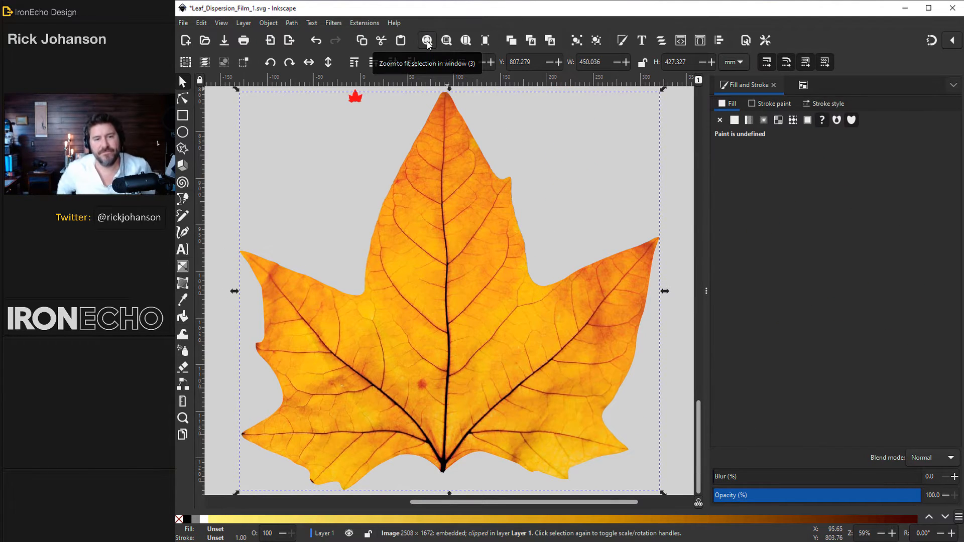
{"action": "left_click", "coordinate": [356, 97]}
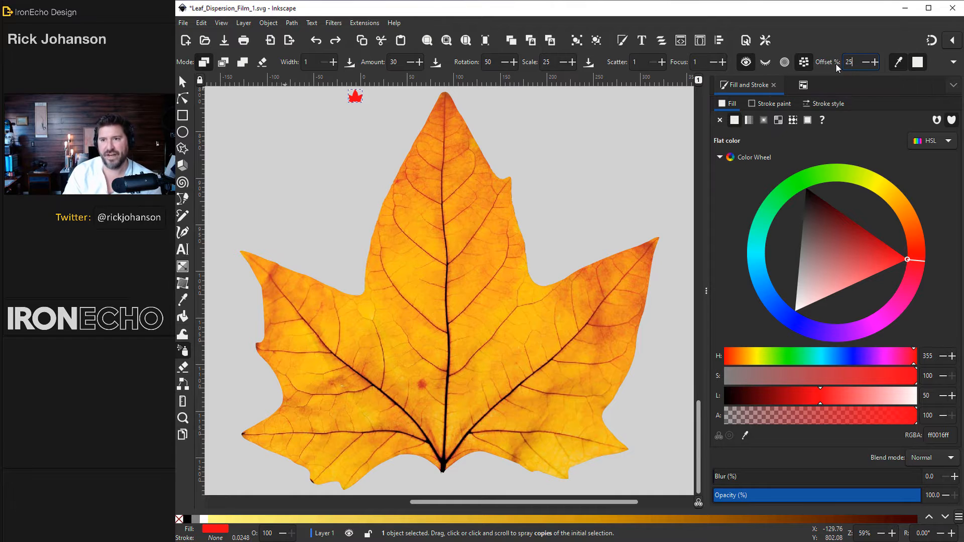
{"action": "mouse_move", "coordinate": [499, 157]}
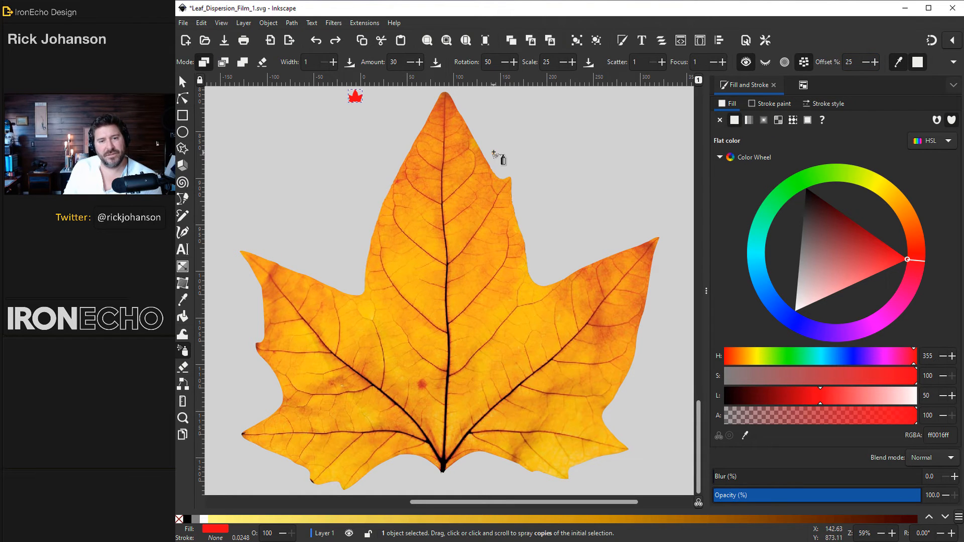
{"action": "mouse_move", "coordinate": [496, 306]}
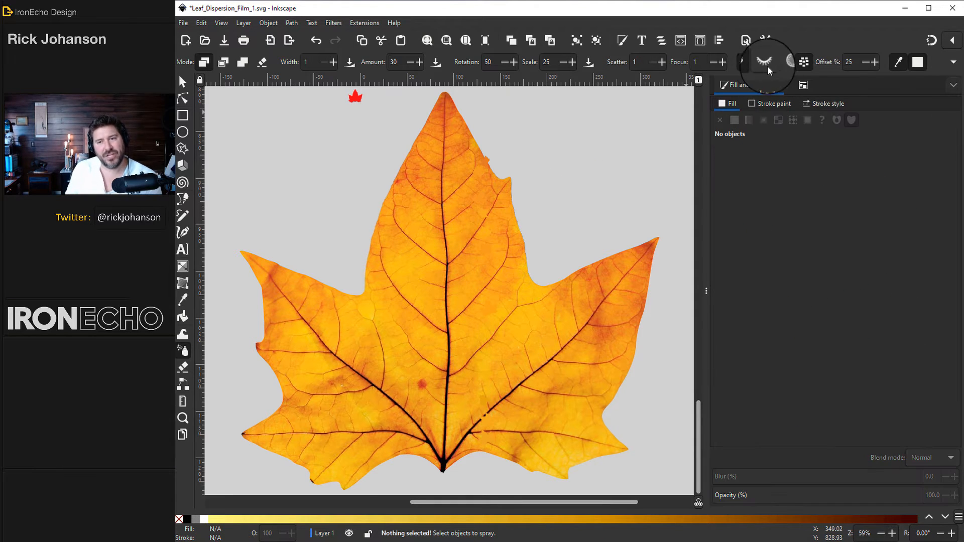
{"action": "mouse_move", "coordinate": [765, 61]}
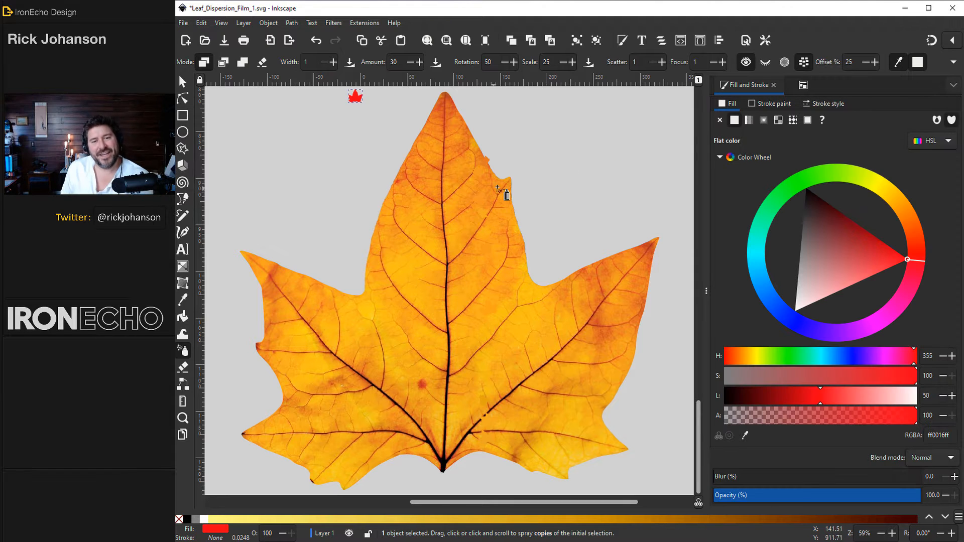
{"action": "mouse_move", "coordinate": [506, 256]}
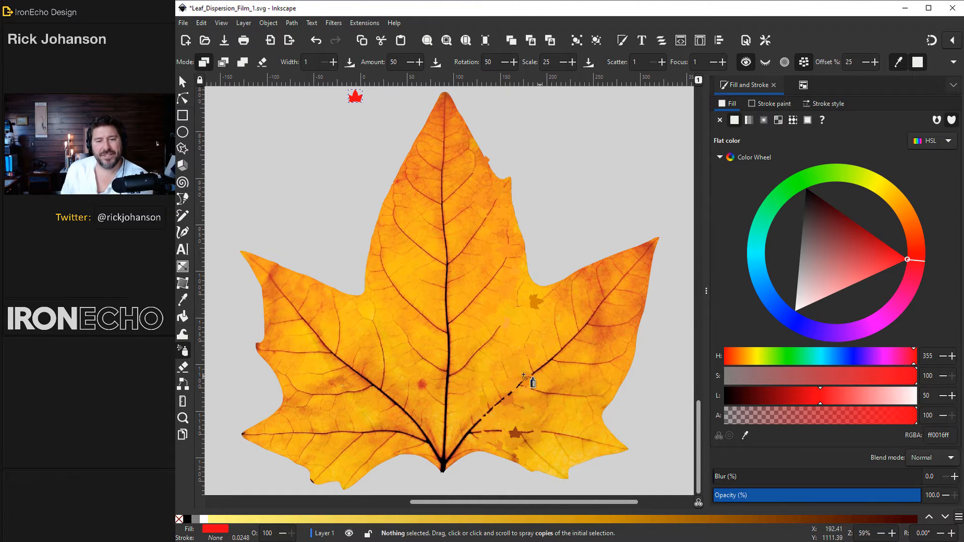
{"action": "mouse_move", "coordinate": [566, 293]}
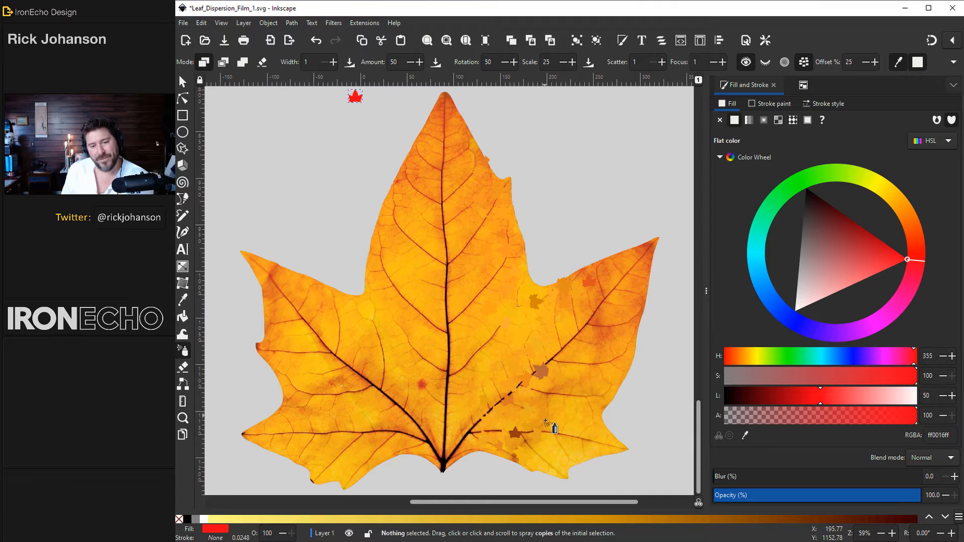
{"action": "mouse_move", "coordinate": [566, 360]}
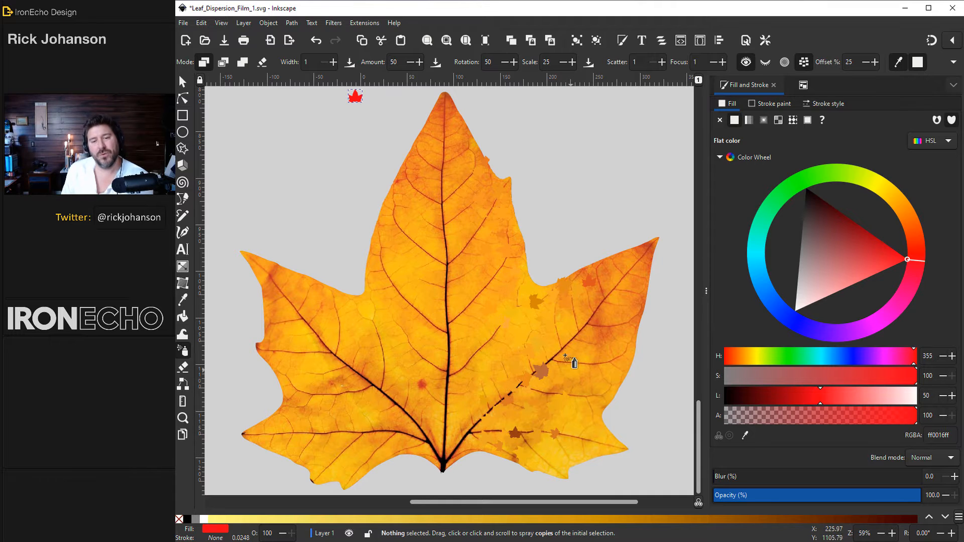
{"action": "mouse_move", "coordinate": [646, 257]}
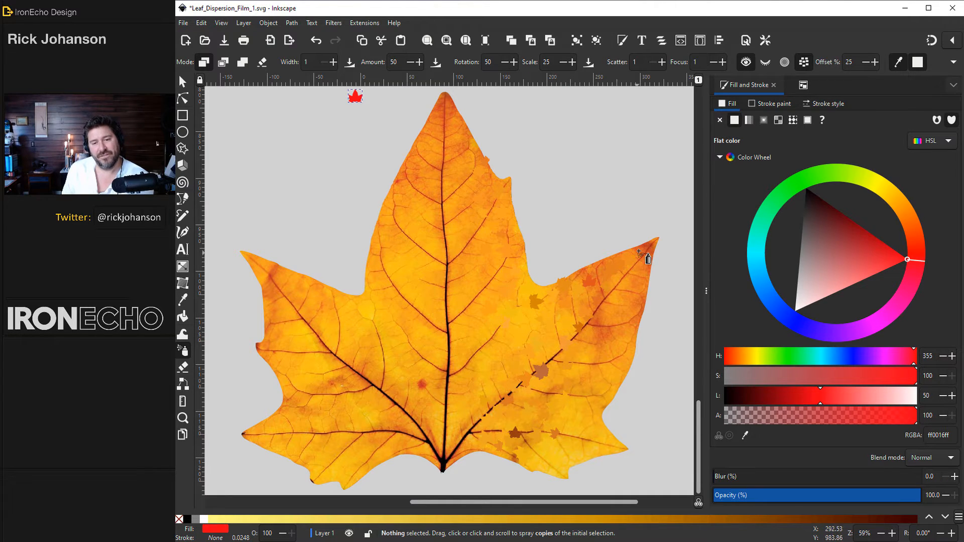
{"action": "mouse_move", "coordinate": [645, 283]}
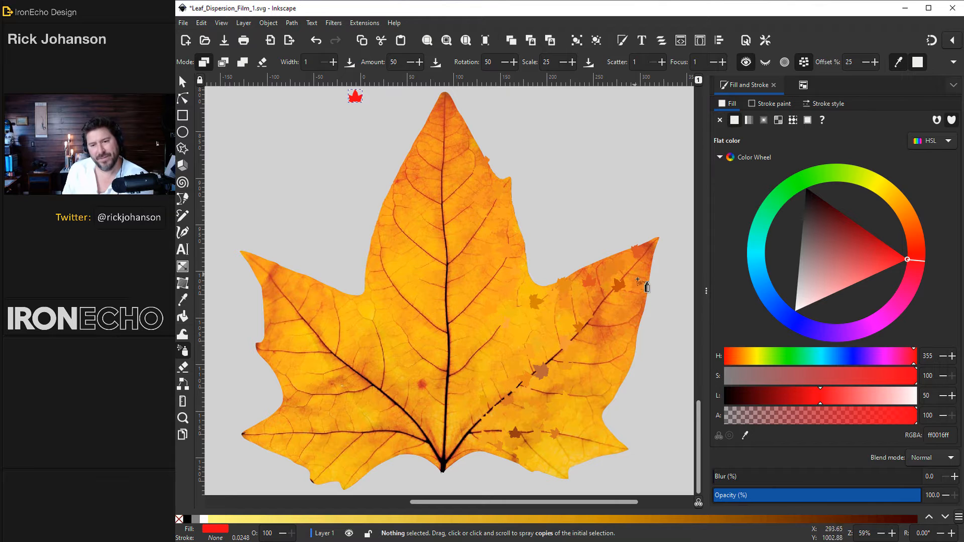
{"action": "mouse_move", "coordinate": [605, 367]}
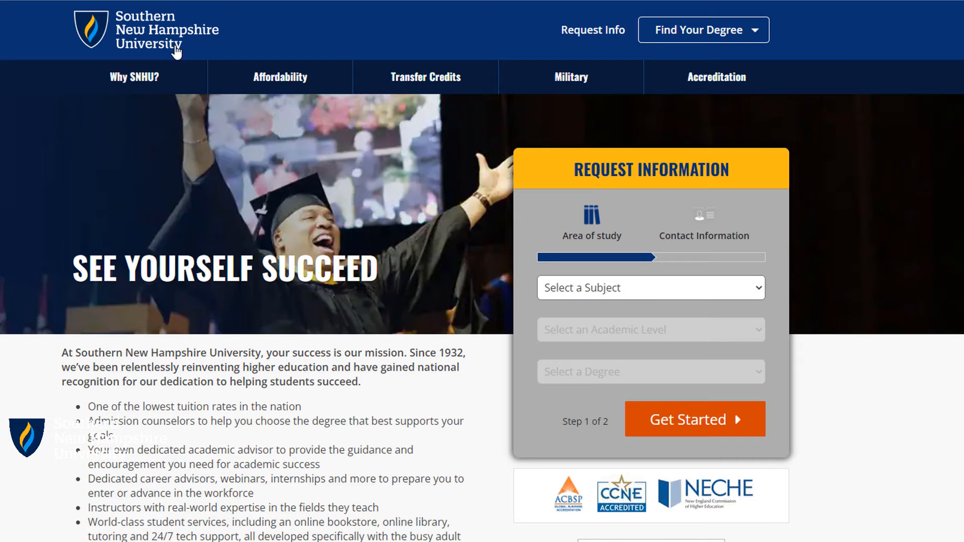
Choose Art & Design on the SNHU request form, then browse the online degree programs.
{"action": "left_click", "coordinate": [650, 287]}
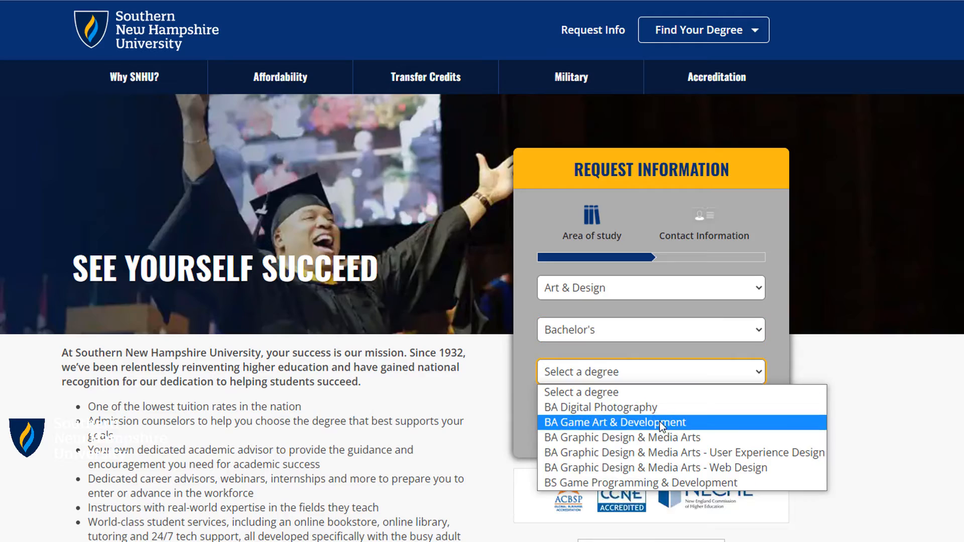
{"action": "mouse_move", "coordinate": [693, 452]}
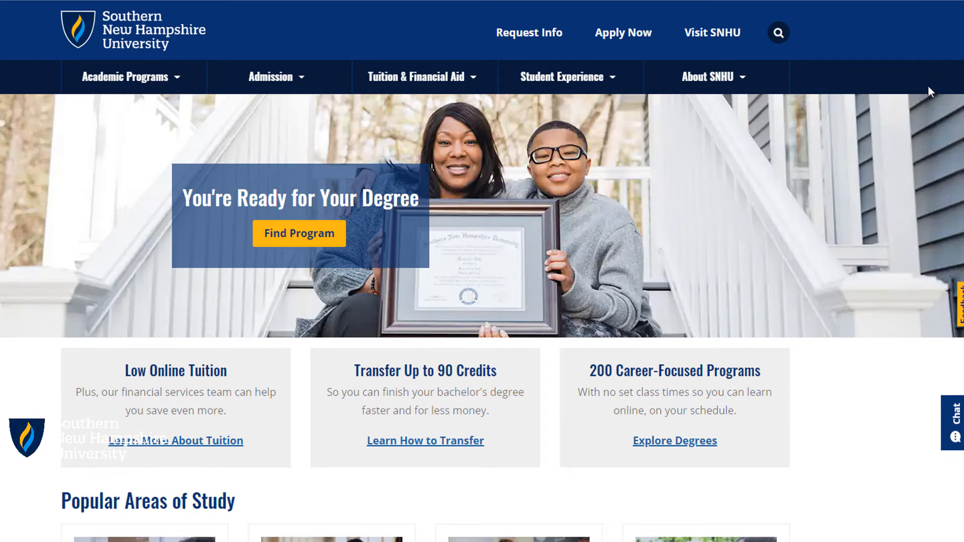
{"action": "left_click", "coordinate": [128, 76]}
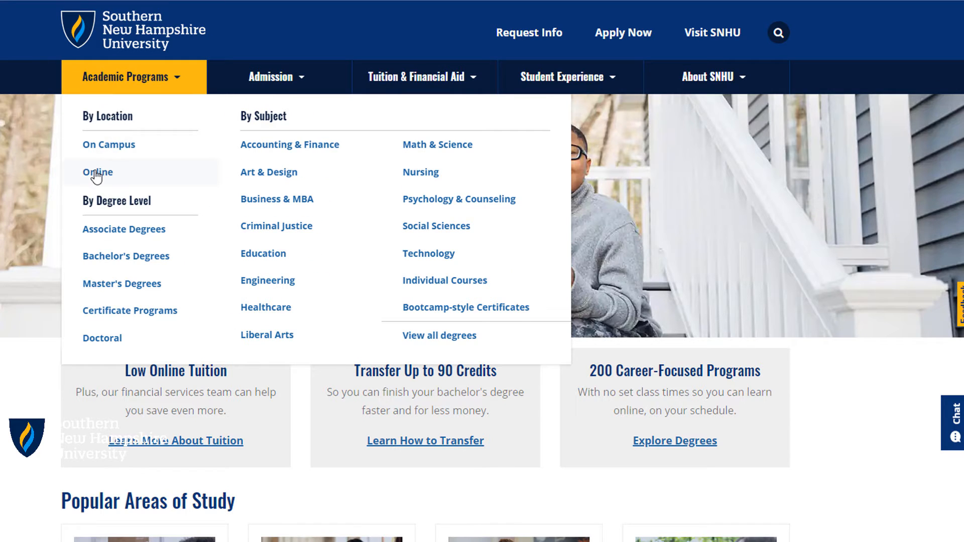
{"action": "left_click", "coordinate": [97, 172]}
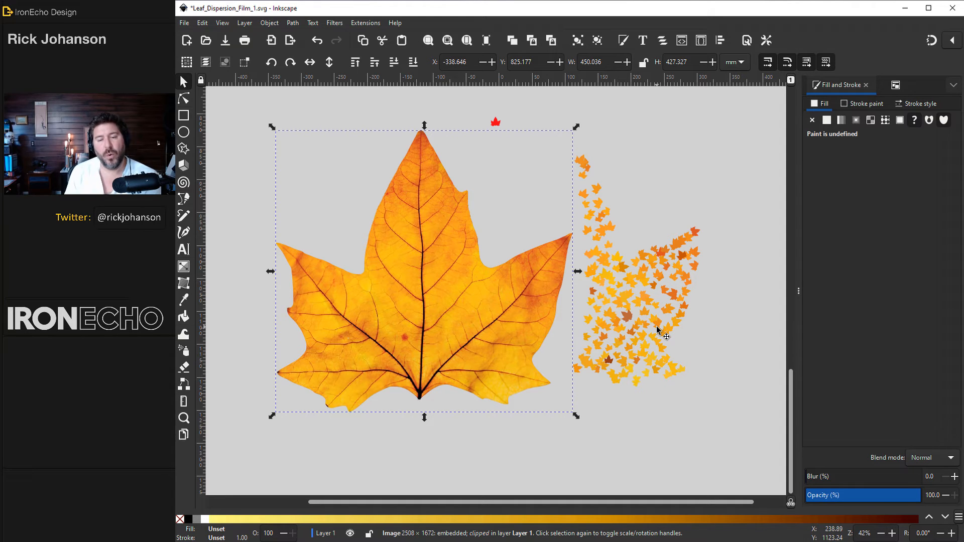
{"action": "mouse_move", "coordinate": [618, 284]}
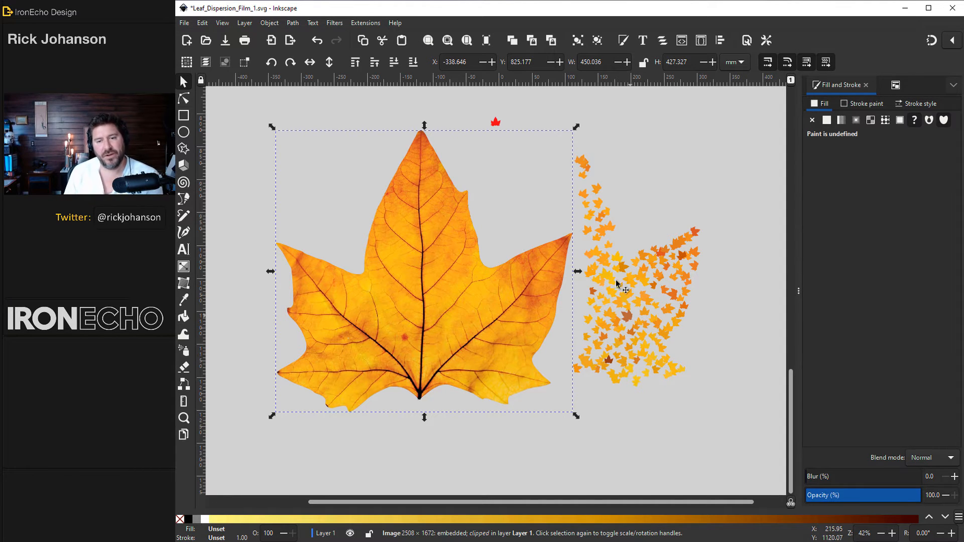
Deselect everything on the leaf artwork canvas.
{"action": "left_click", "coordinate": [709, 380]}
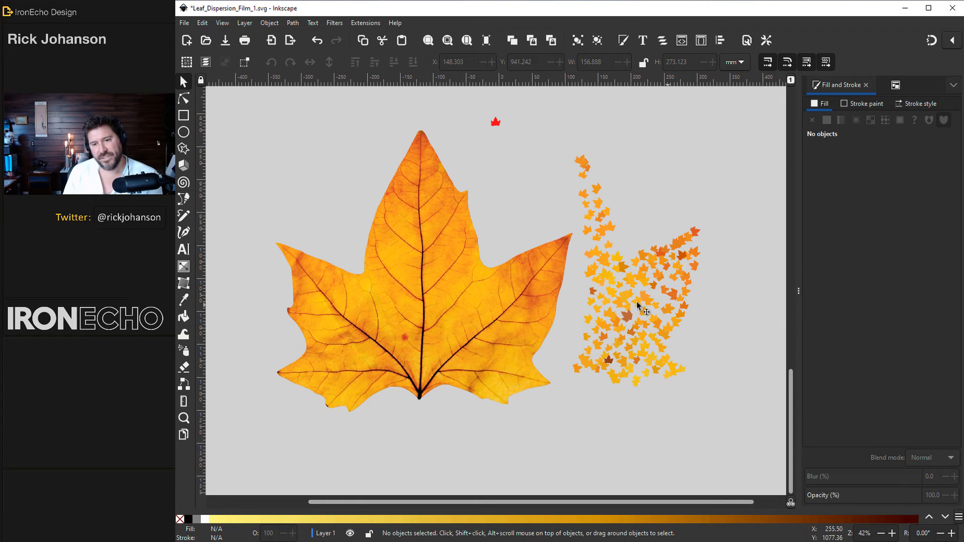
{"action": "mouse_move", "coordinate": [699, 359]}
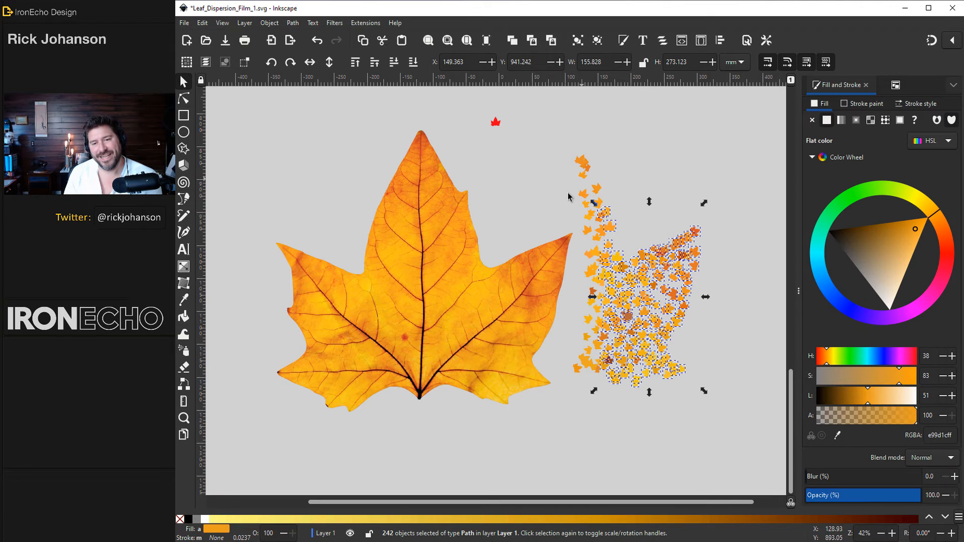
Jitter the 242 leaf copies with the Tweak tool's Move Randomly mode into a looser cloud.
{"action": "left_click", "coordinate": [184, 332]}
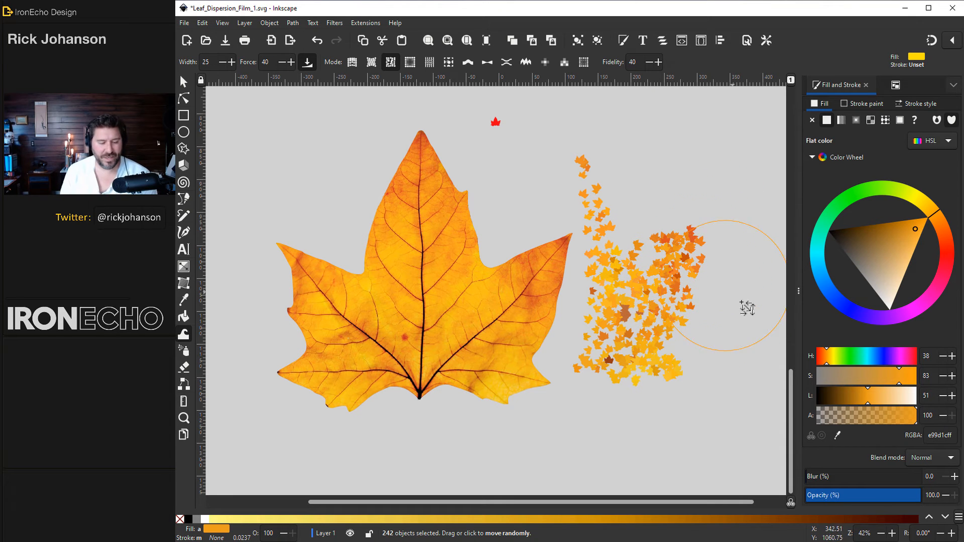
{"action": "left_click", "coordinate": [487, 61]}
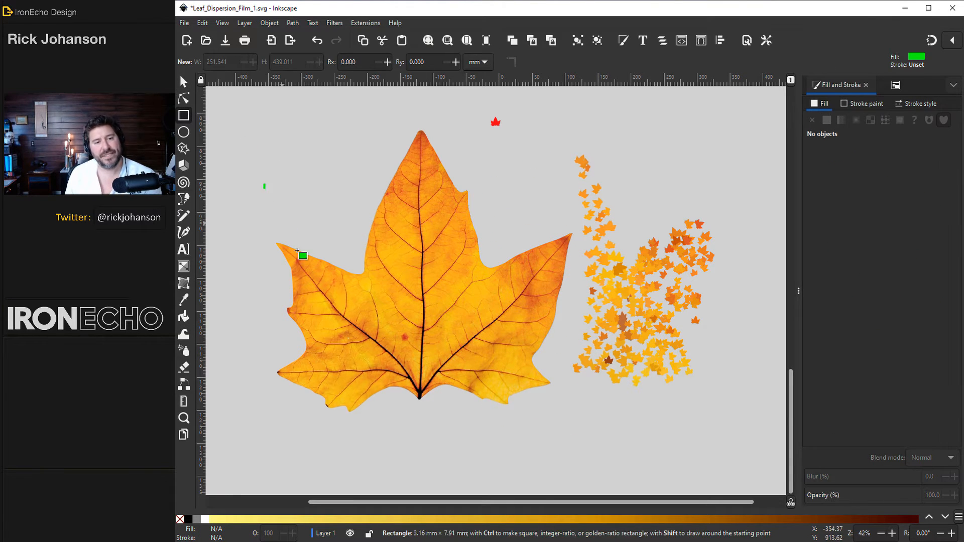
Draw a white rectangle over the leaf's left half, set it as a mask, then release it.
{"action": "left_click_drag", "start_coordinate": [302, 255], "coordinate": [418, 418]}
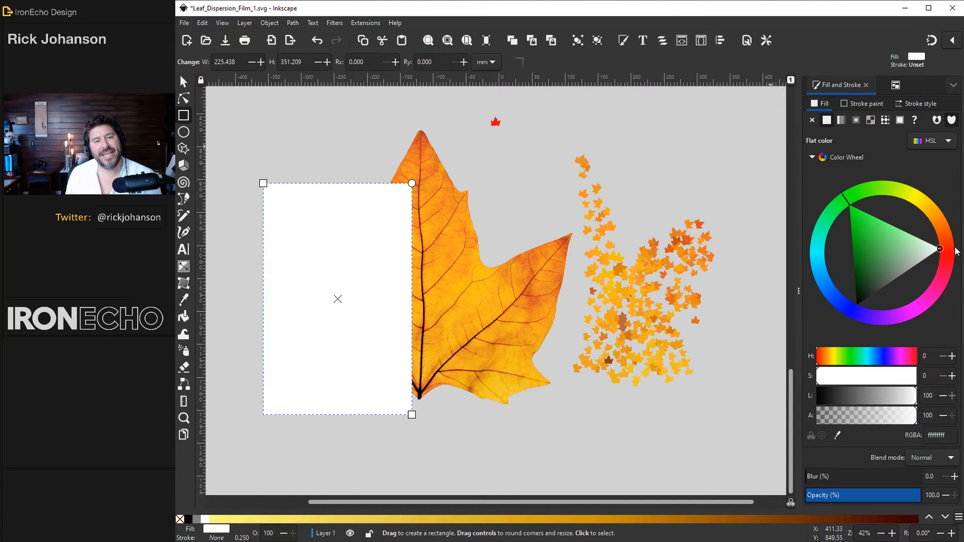
{"action": "mouse_move", "coordinate": [387, 251]}
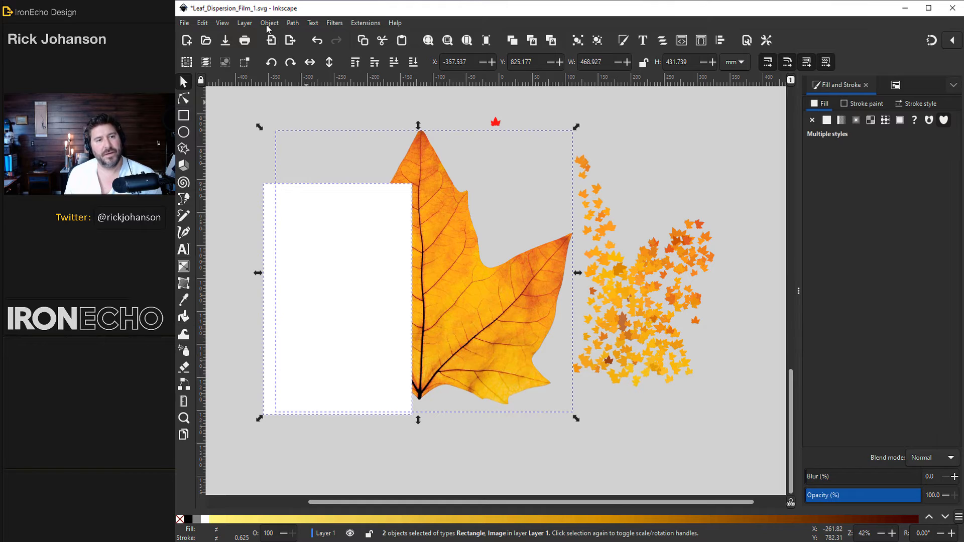
{"action": "left_click", "coordinate": [268, 23]}
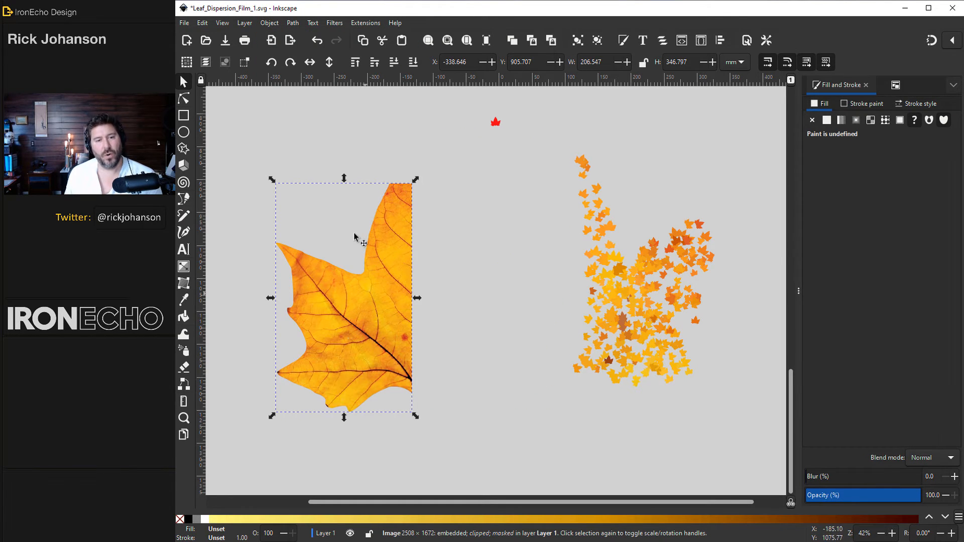
{"action": "mouse_move", "coordinate": [399, 280]}
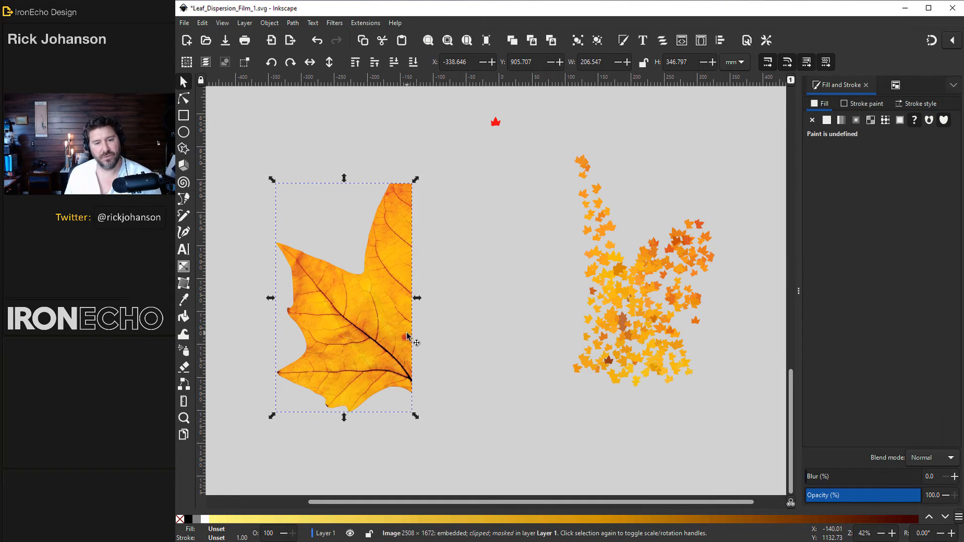
{"action": "left_click", "coordinate": [268, 22]}
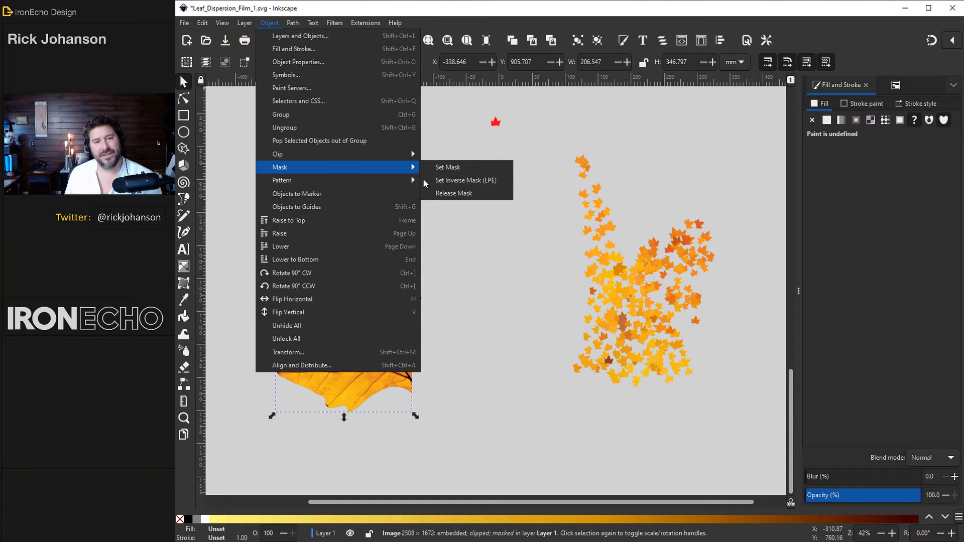
{"action": "left_click", "coordinate": [454, 192]}
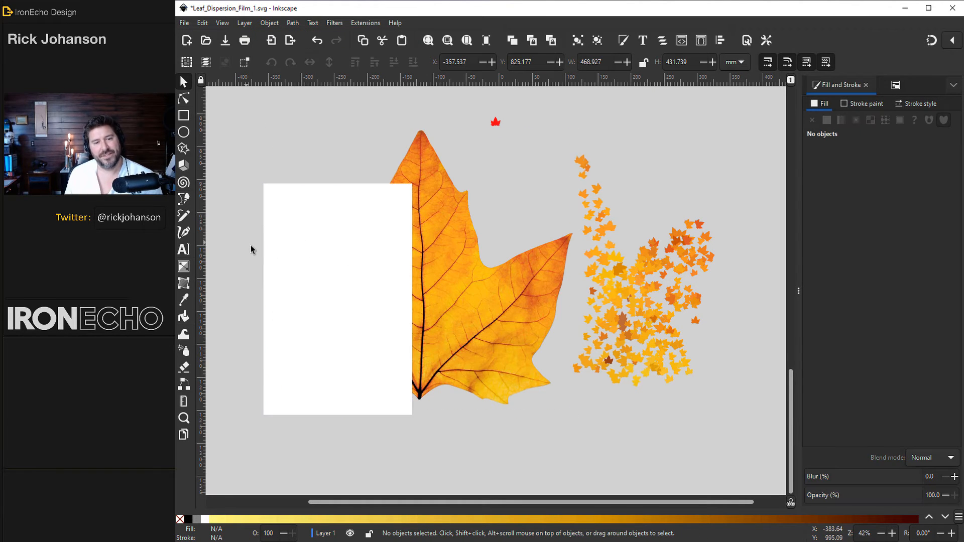
{"action": "mouse_move", "coordinate": [452, 180]}
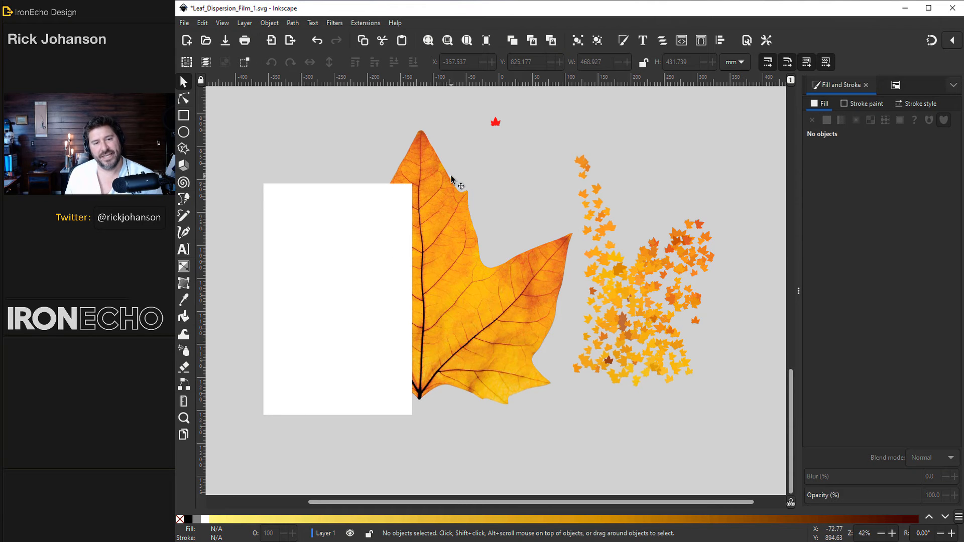
{"action": "mouse_move", "coordinate": [451, 386]}
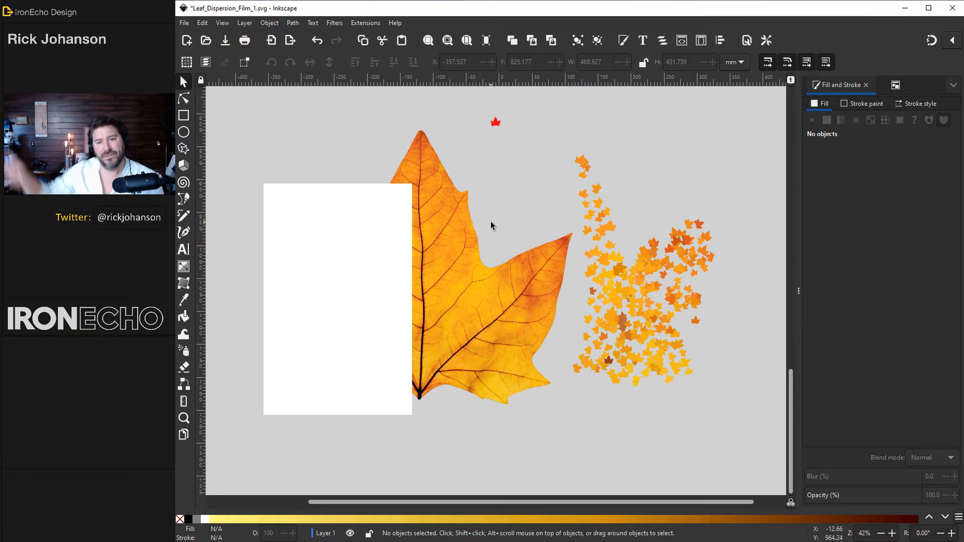
Drag the green leaf column onto the leaf and stretch the white rectangle larger.
{"action": "left_click_drag", "start_coordinate": [566, 132], "coordinate": [604, 416]}
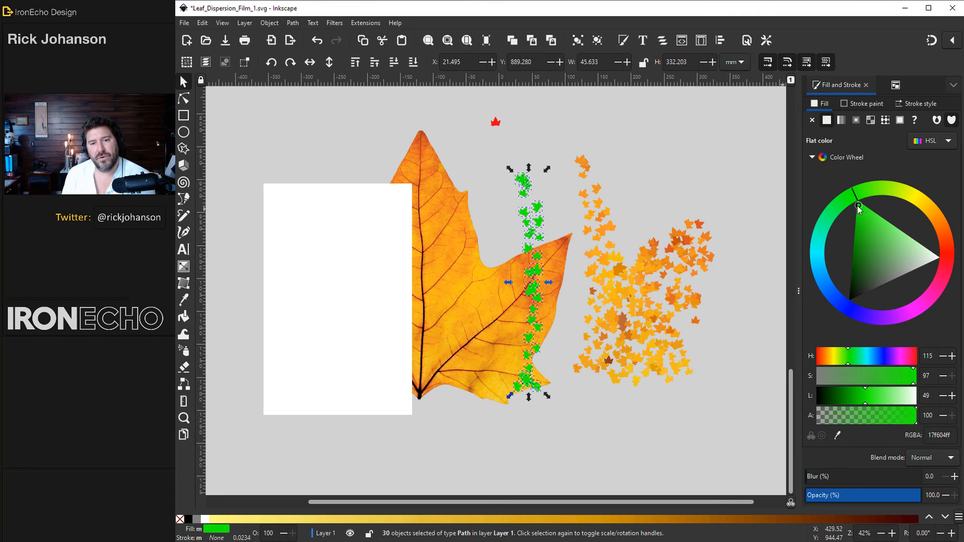
{"action": "left_click_drag", "start_coordinate": [858, 206], "coordinate": [855, 212]}
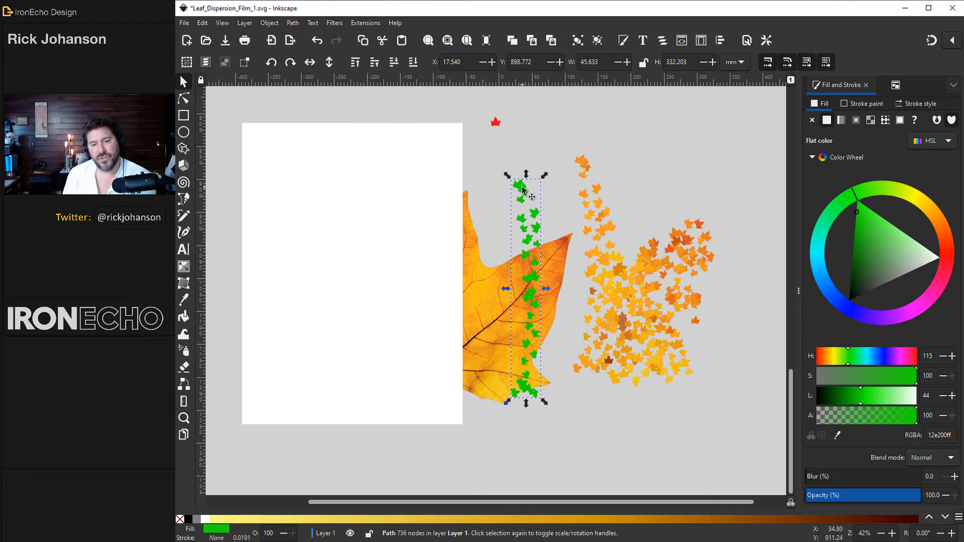
{"action": "left_click", "coordinate": [351, 270]}
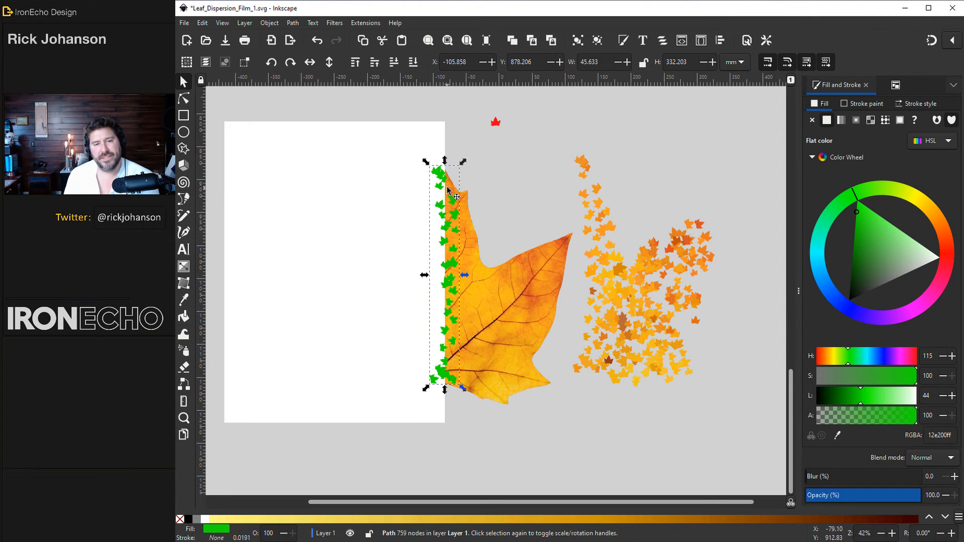
{"action": "mouse_move", "coordinate": [499, 134]}
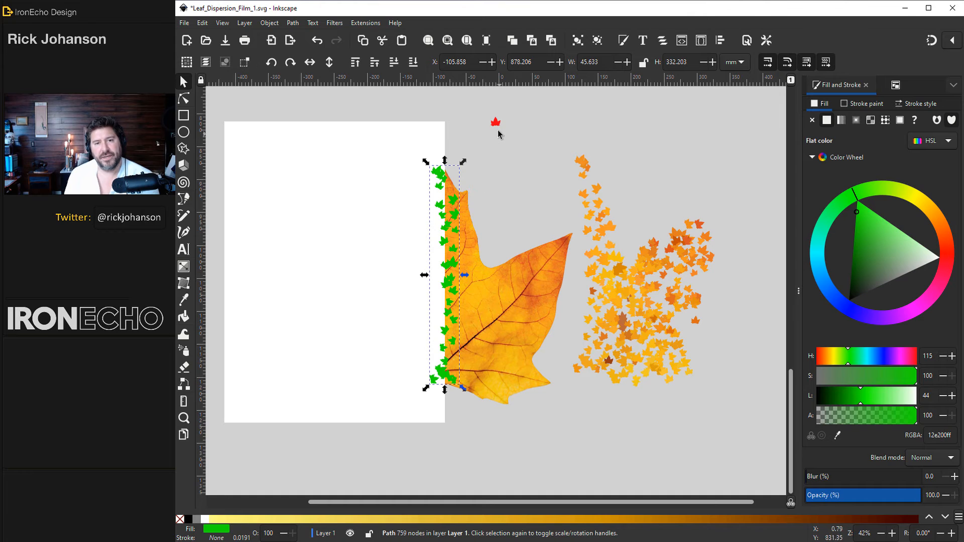
Drop several copies of the small red leaf down the rectangle's edge among the green leaves.
{"action": "left_click", "coordinate": [496, 122]}
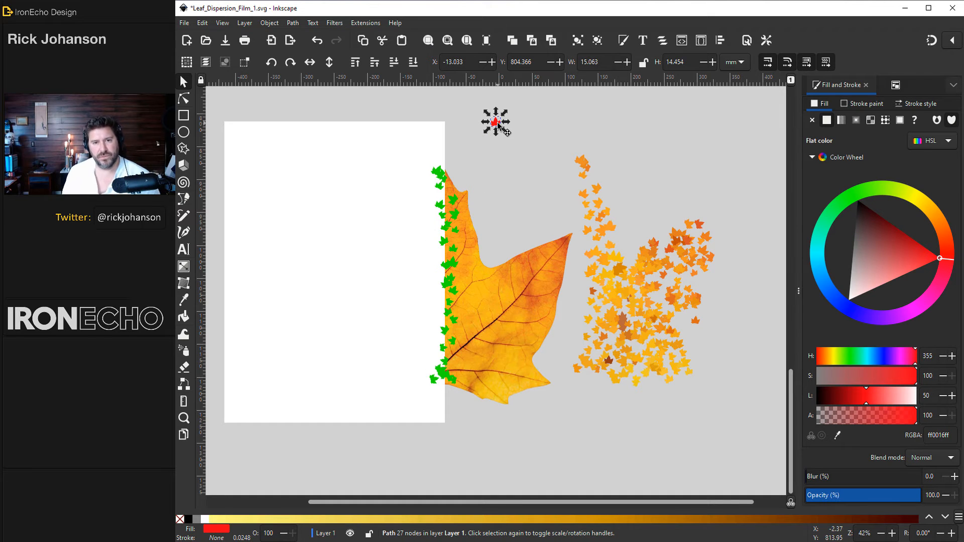
{"action": "left_click_drag", "start_coordinate": [495, 121], "coordinate": [491, 146]}
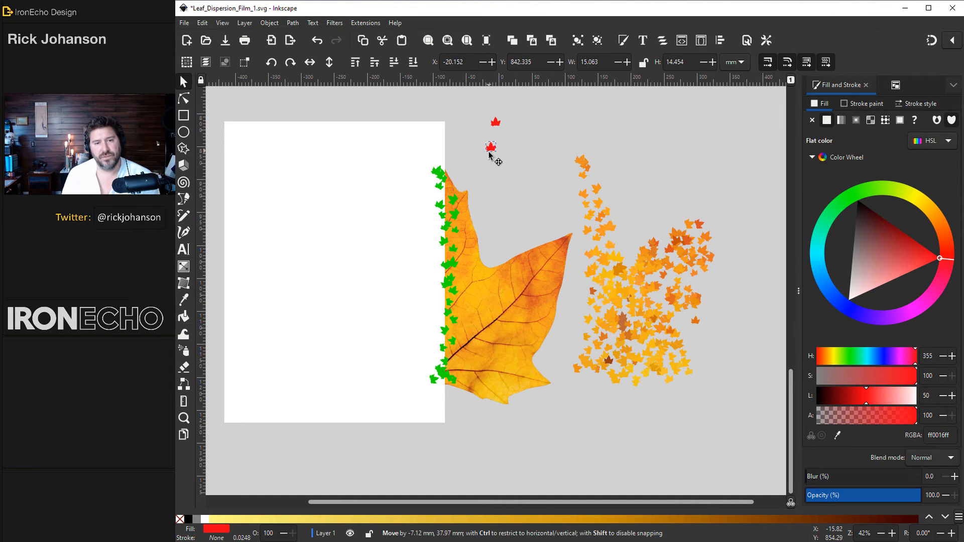
{"action": "left_click_drag", "start_coordinate": [491, 146], "coordinate": [446, 188]}
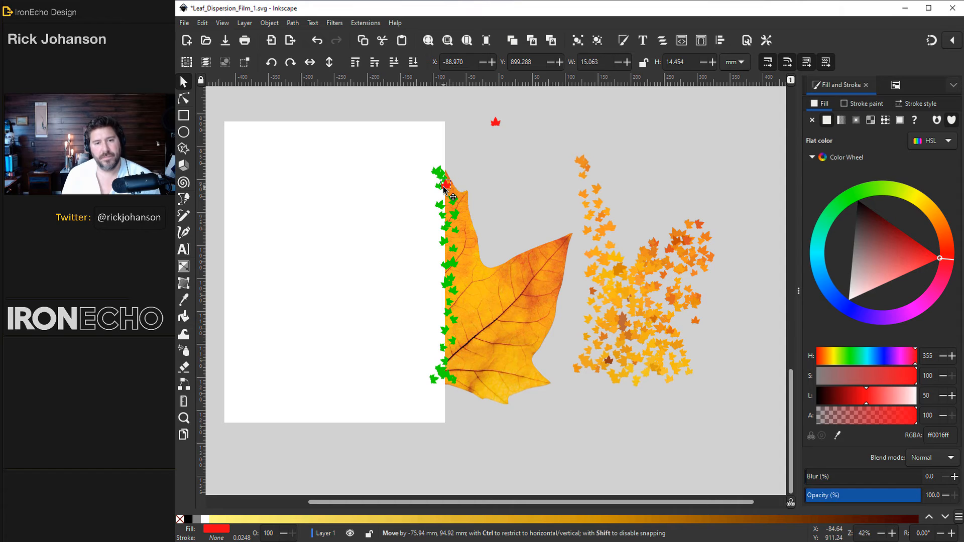
{"action": "left_click_drag", "start_coordinate": [446, 188], "coordinate": [448, 246]}
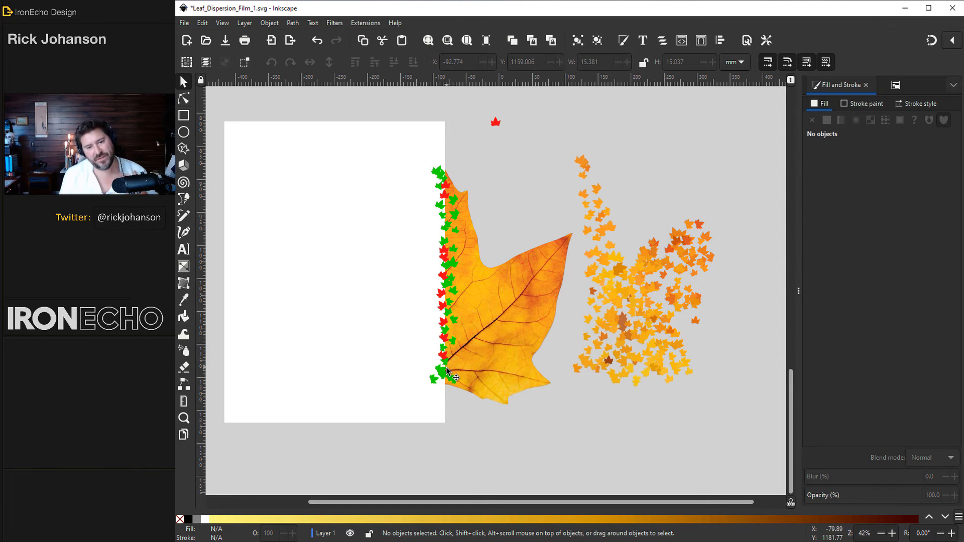
{"action": "mouse_move", "coordinate": [446, 181]}
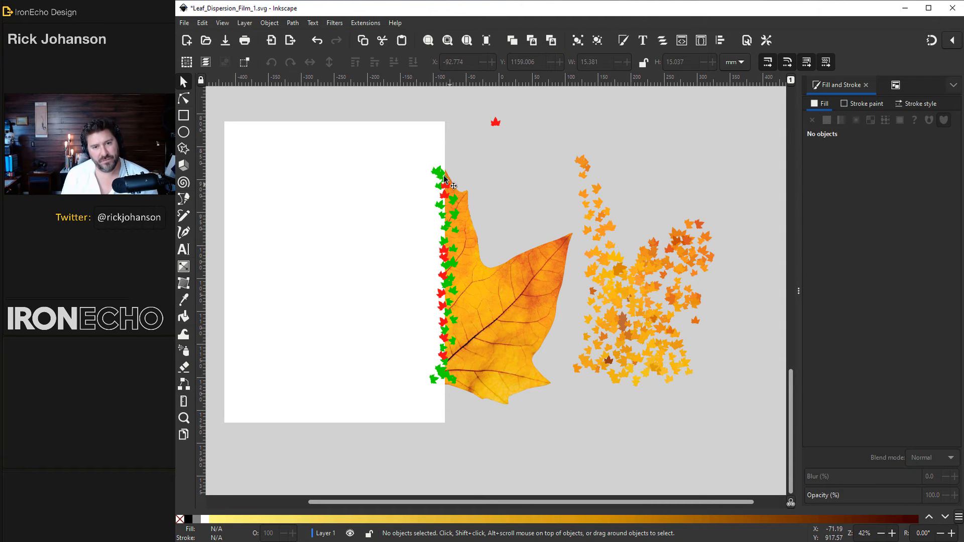
{"action": "mouse_move", "coordinate": [480, 415]}
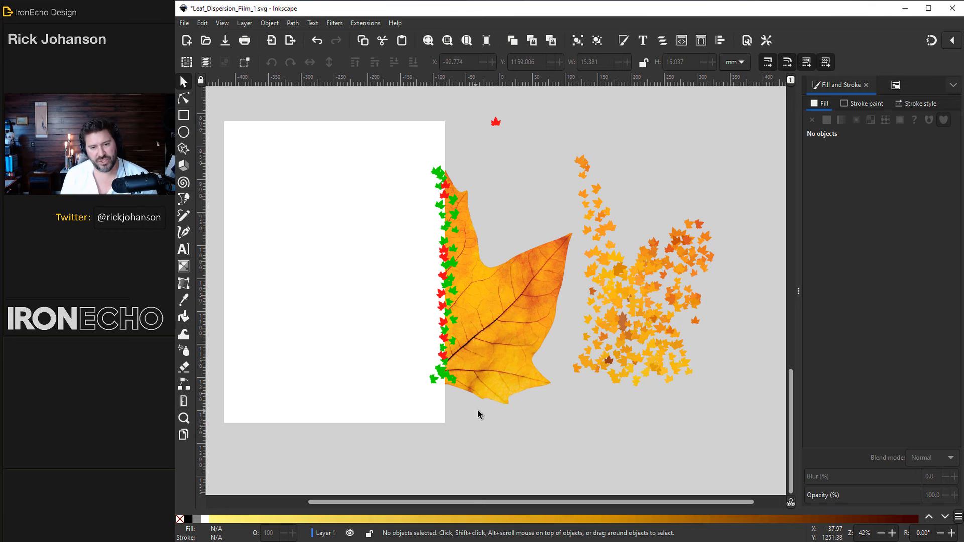
Select the green and red edge leaves with the white rectangle and union them into one path.
{"action": "left_click_drag", "start_coordinate": [388, 151], "coordinate": [481, 415]}
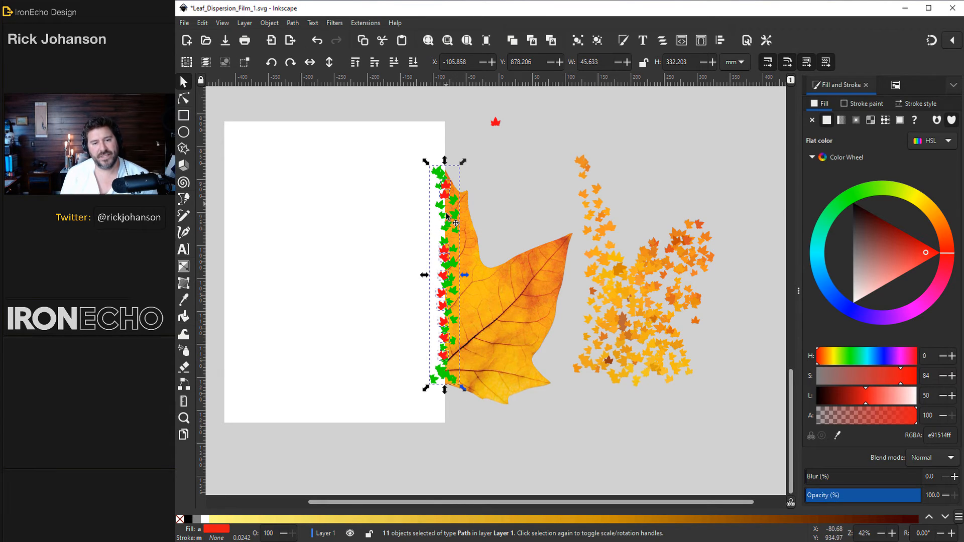
{"action": "left_click", "coordinate": [292, 22]}
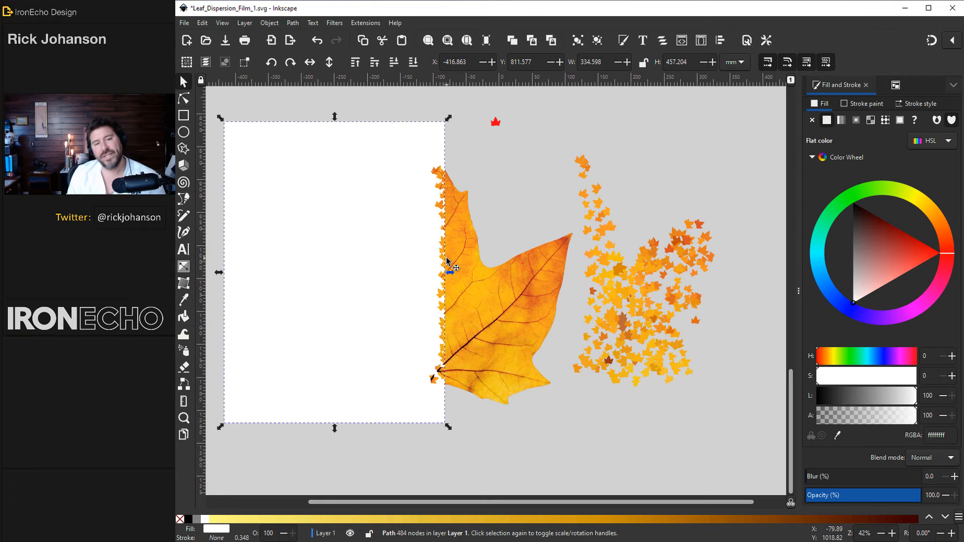
{"action": "mouse_move", "coordinate": [332, 255]}
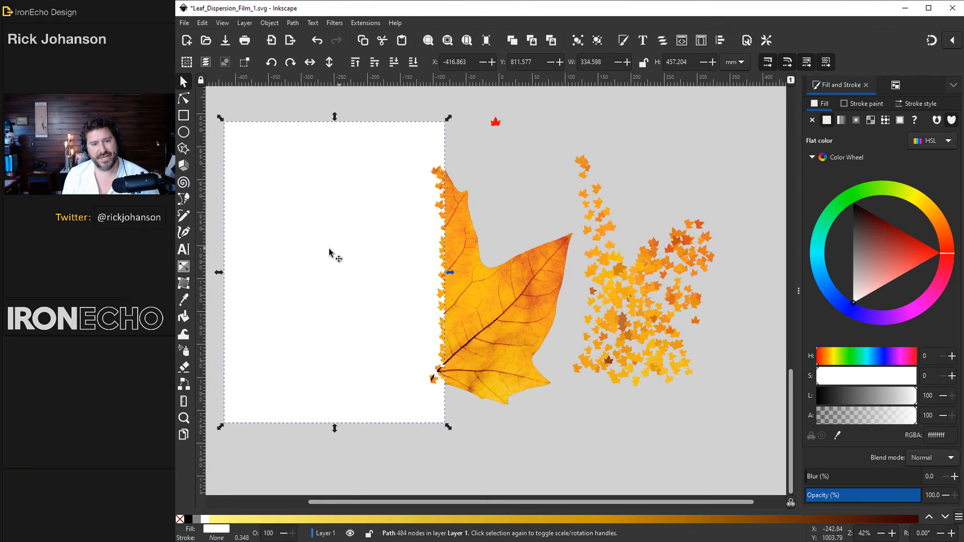
Add the leaf photo to the selection and set the notched white shape as its mask.
{"action": "left_click", "coordinate": [504, 307]}
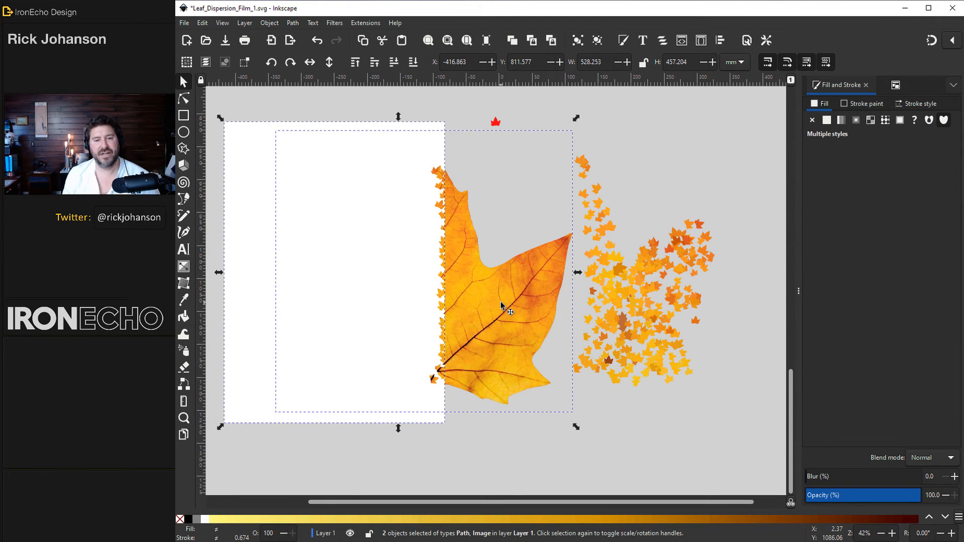
{"action": "left_click", "coordinate": [269, 23]}
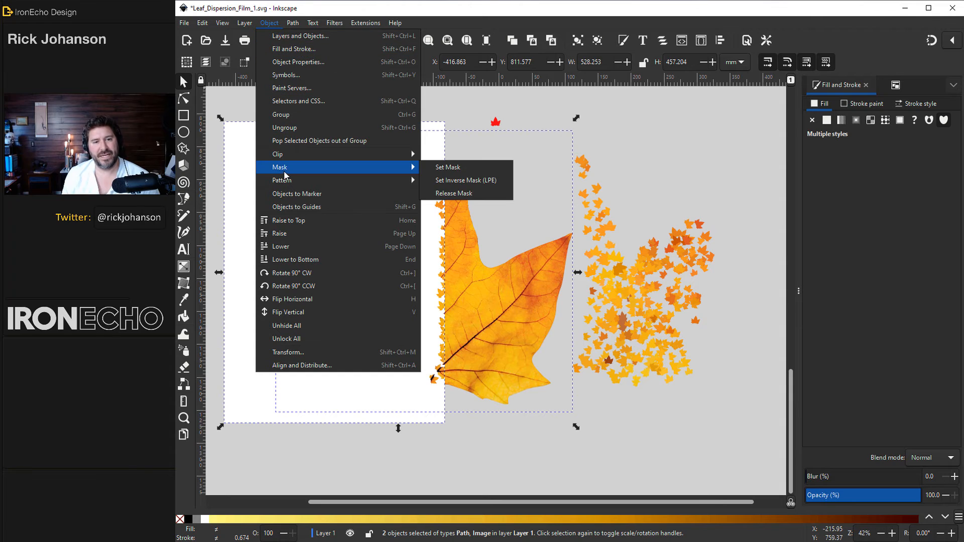
{"action": "left_click", "coordinate": [448, 167]}
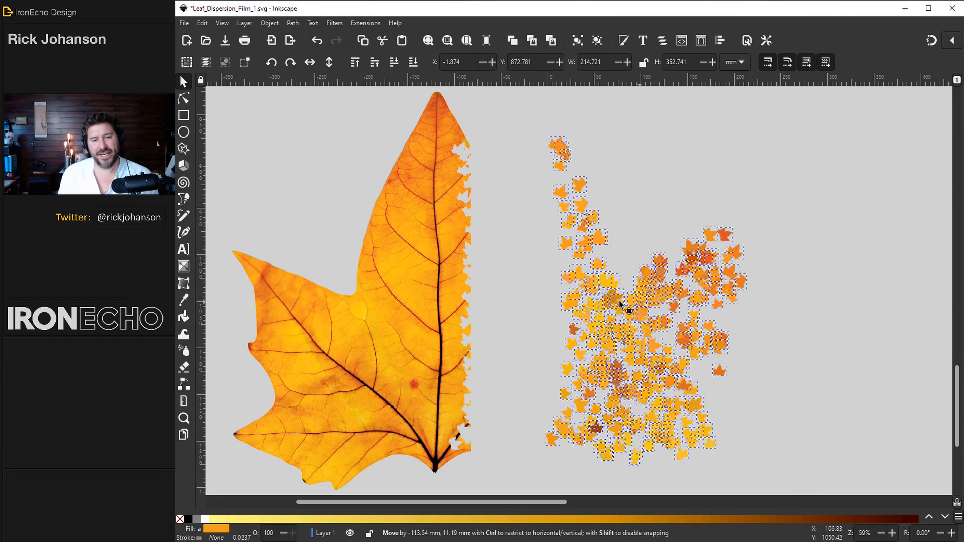
Drag the leaf copies left into the notches of the cut edge and select the edge copies.
{"action": "left_click_drag", "start_coordinate": [622, 306], "coordinate": [553, 315]}
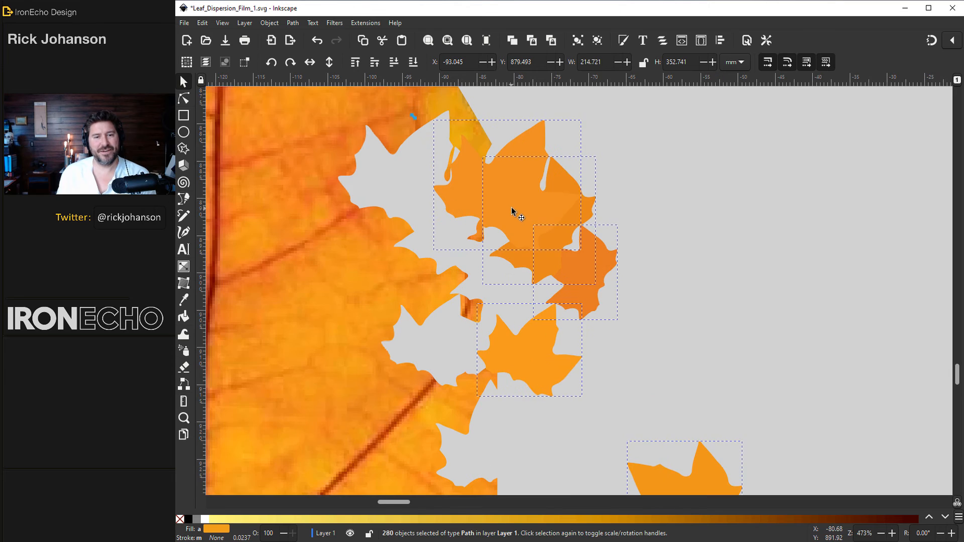
{"action": "left_click_drag", "start_coordinate": [513, 212], "coordinate": [421, 206]}
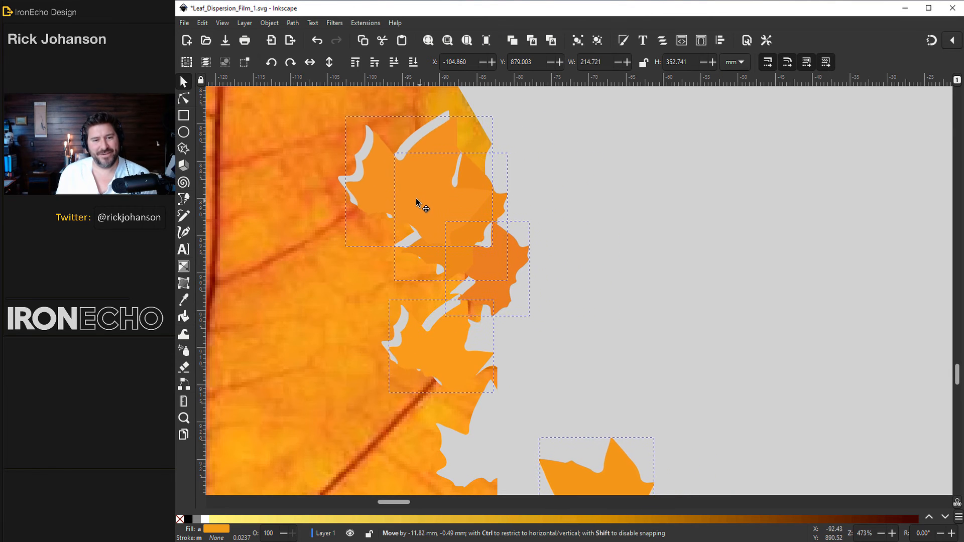
{"action": "left_click_drag", "start_coordinate": [424, 203], "coordinate": [418, 197]}
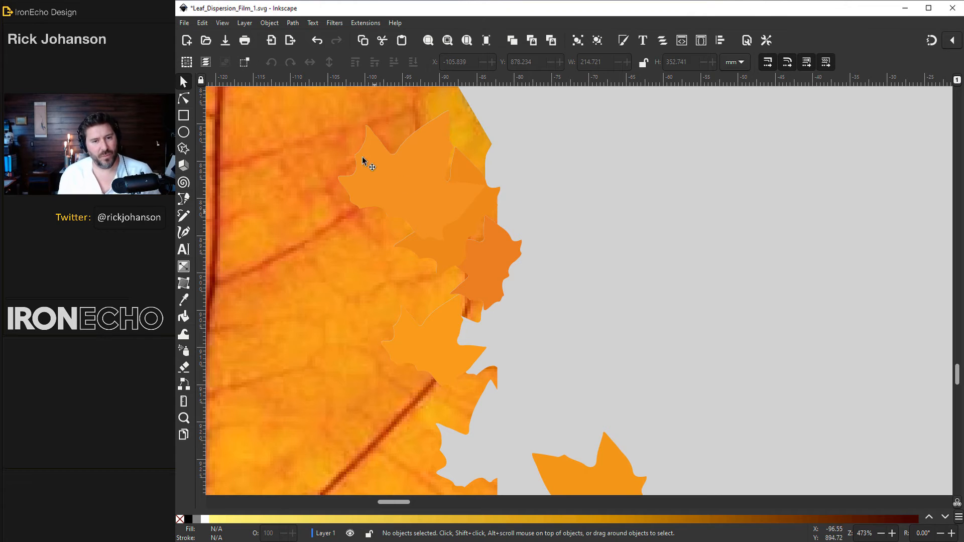
{"action": "left_click", "coordinate": [391, 163]}
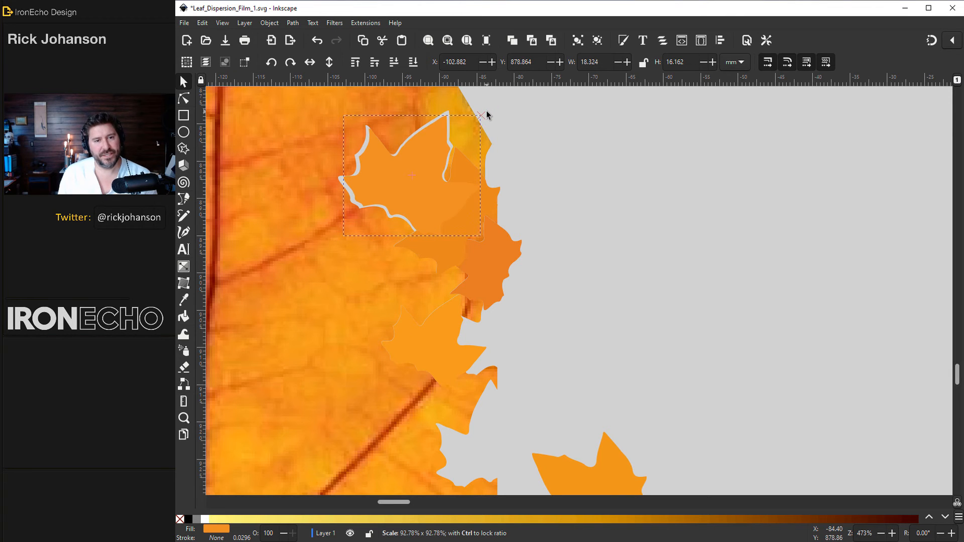
{"action": "left_click", "coordinate": [411, 175]}
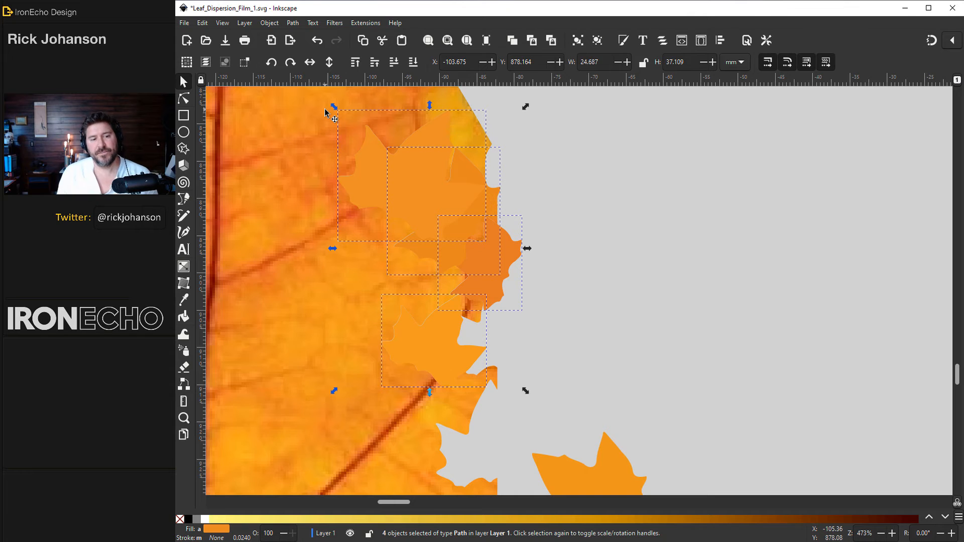
Shrink the edge leaf copies with the Tweak tool's Shrink mode, then view the whole leaf.
{"action": "left_click", "coordinate": [183, 334]}
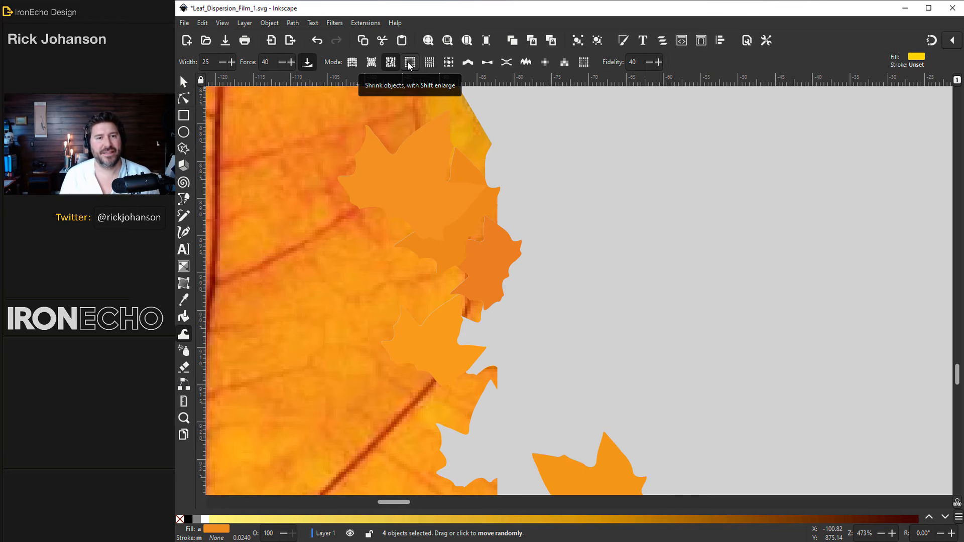
{"action": "left_click", "coordinate": [411, 62]}
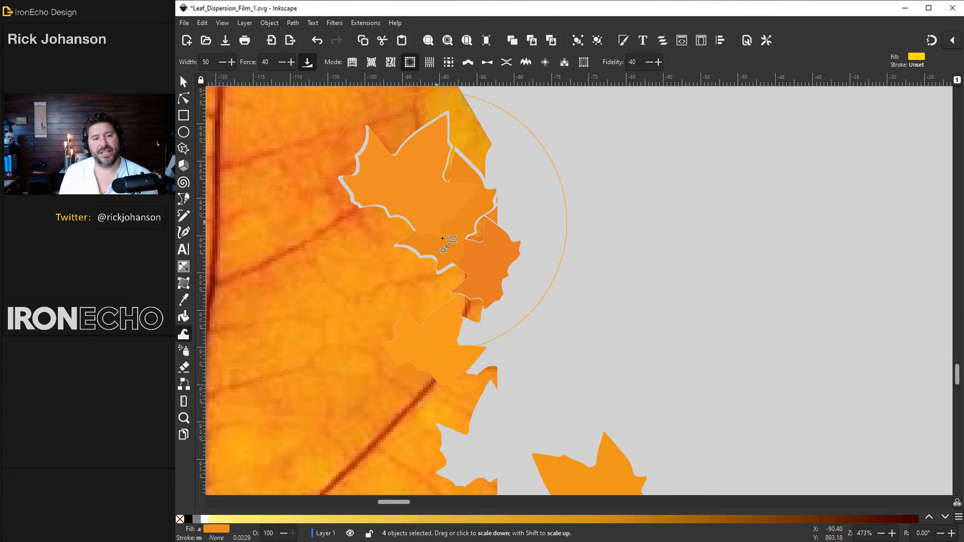
{"action": "left_click_drag", "start_coordinate": [447, 244], "coordinate": [440, 337]}
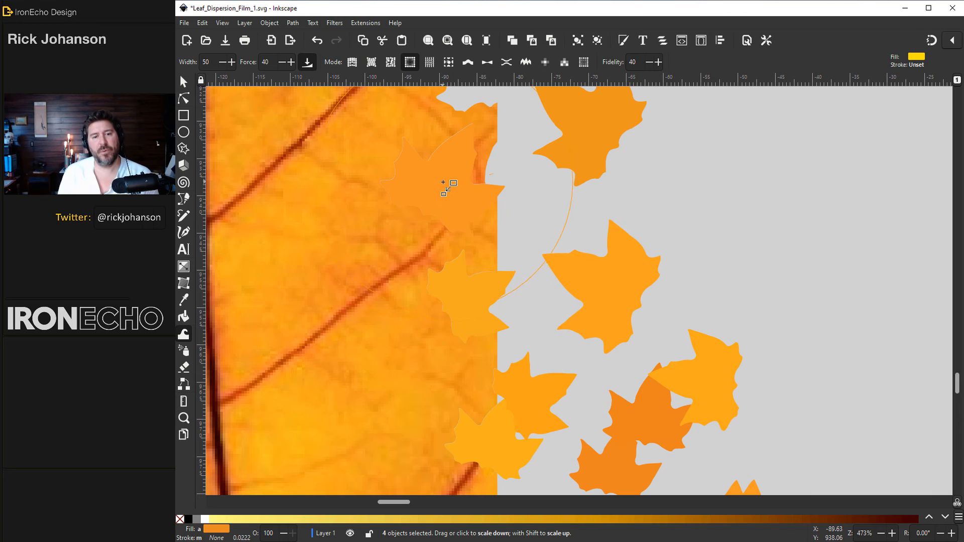
{"action": "left_click", "coordinate": [182, 80]}
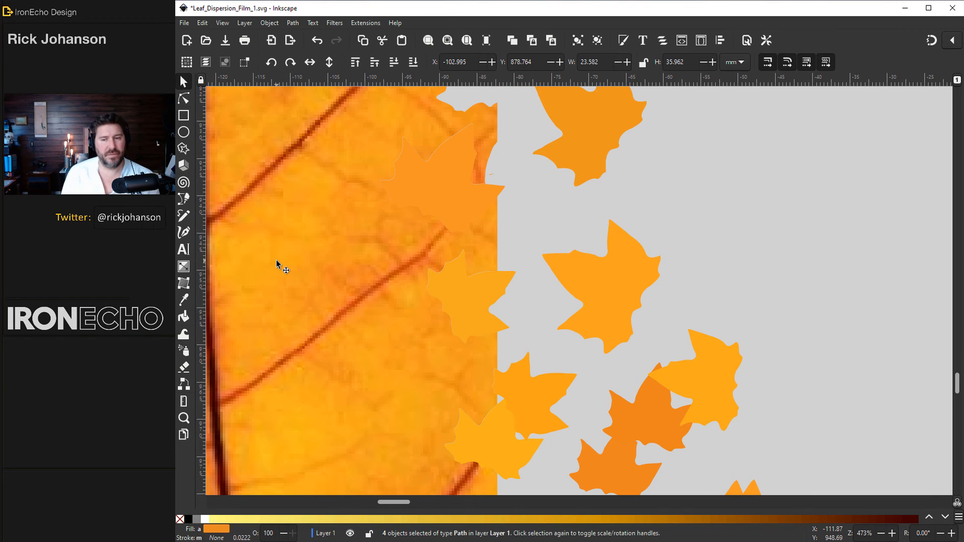
{"action": "mouse_move", "coordinate": [443, 257]}
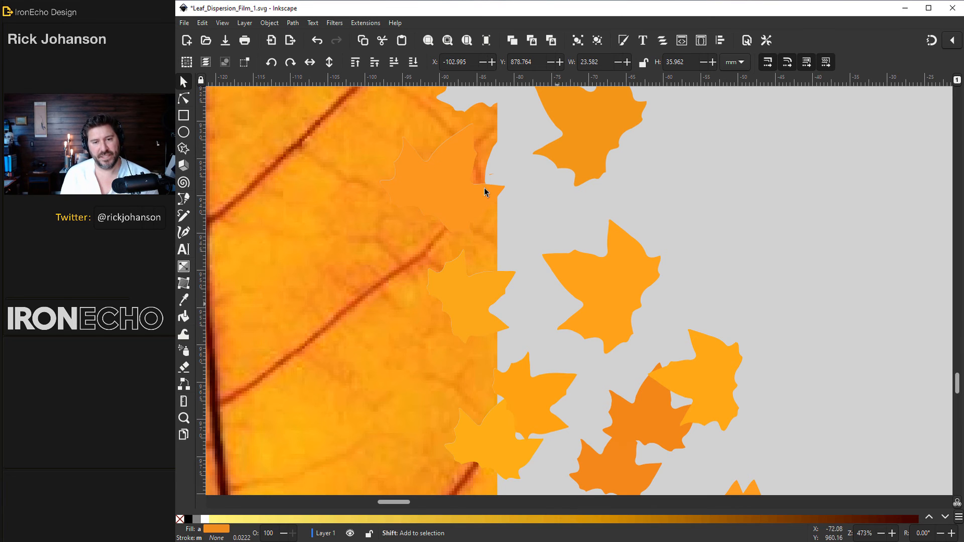
{"action": "left_click_drag", "start_coordinate": [485, 192], "coordinate": [597, 485]}
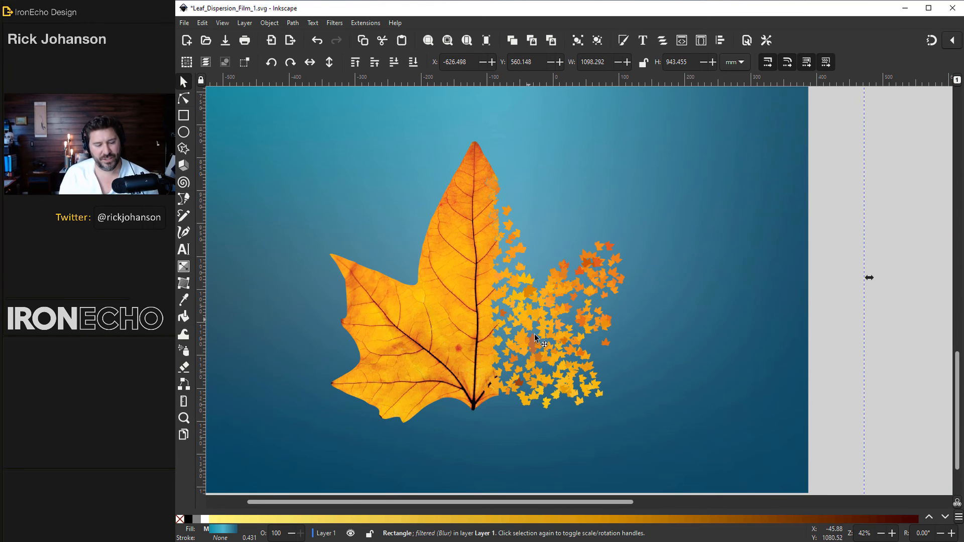
Deselect the backdrop, pick the dispersed leaf copies, and set the tweak Width to 30.
{"action": "left_click", "coordinate": [257, 323]}
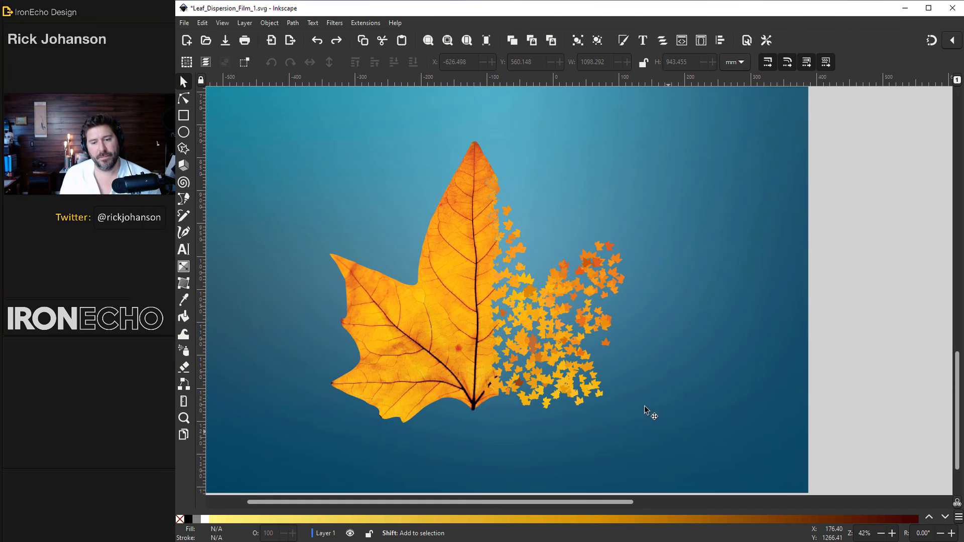
{"action": "left_click", "coordinate": [575, 315]}
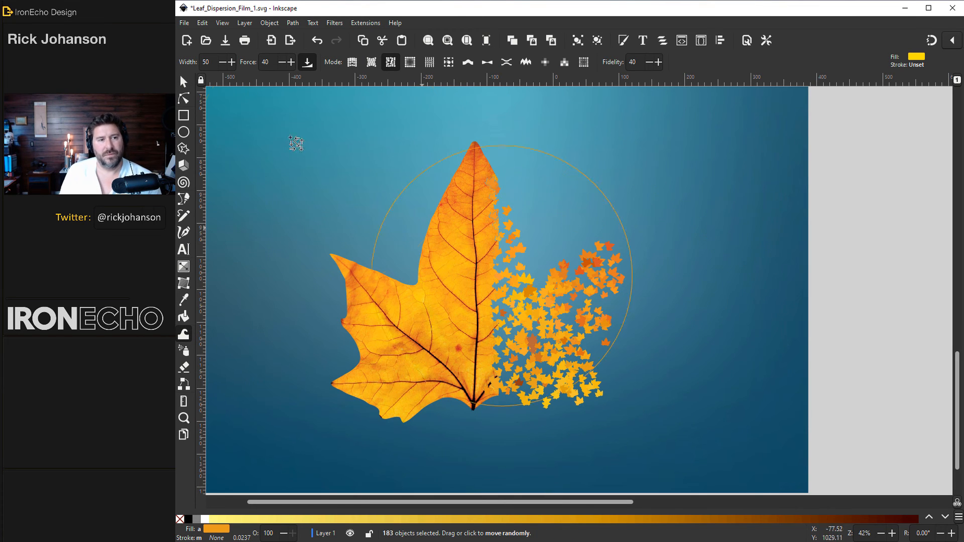
{"action": "type", "text": "30"}
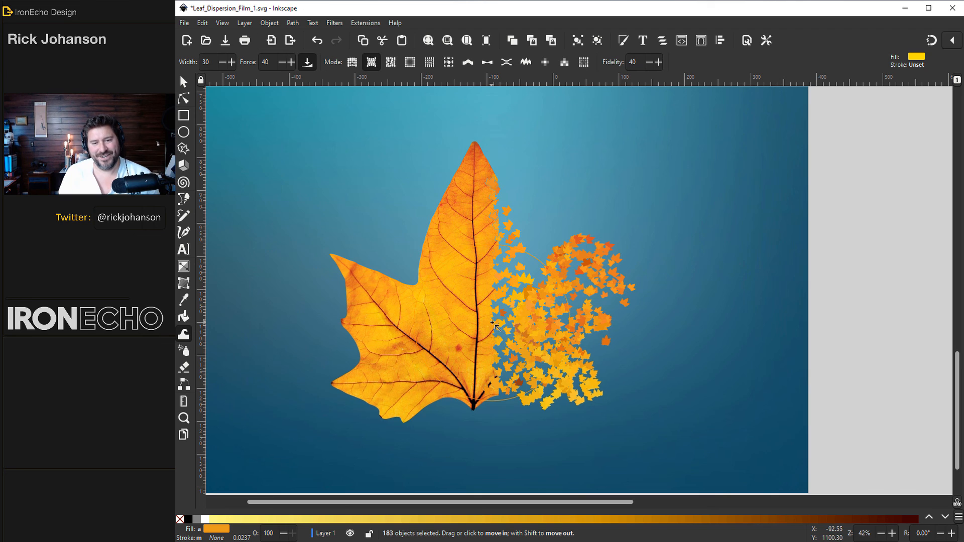
Reselect the leaf copies with the Selector and return to the Tweak tool to push them up-right.
{"action": "left_click", "coordinate": [206, 61]}
{"action": "type", "text": "50"}
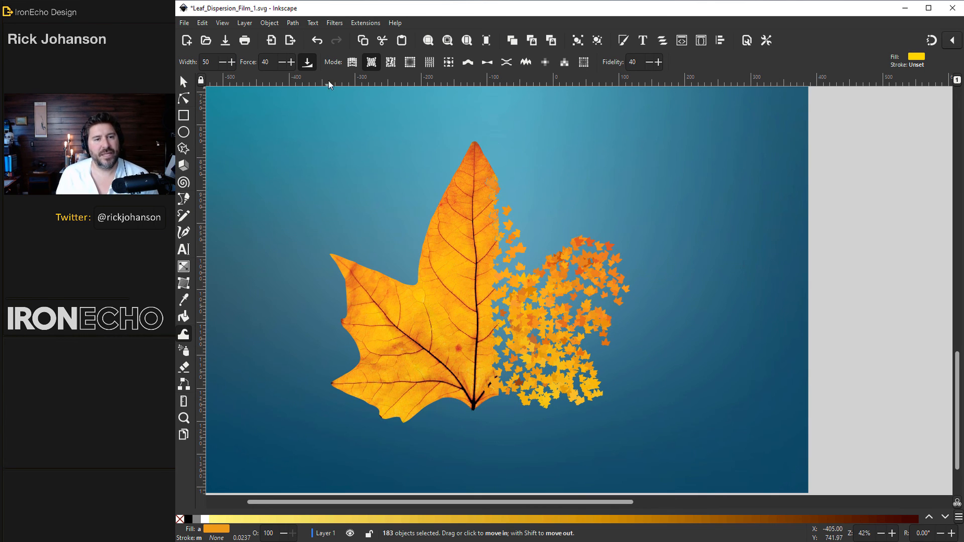
{"action": "mouse_move", "coordinate": [351, 62]}
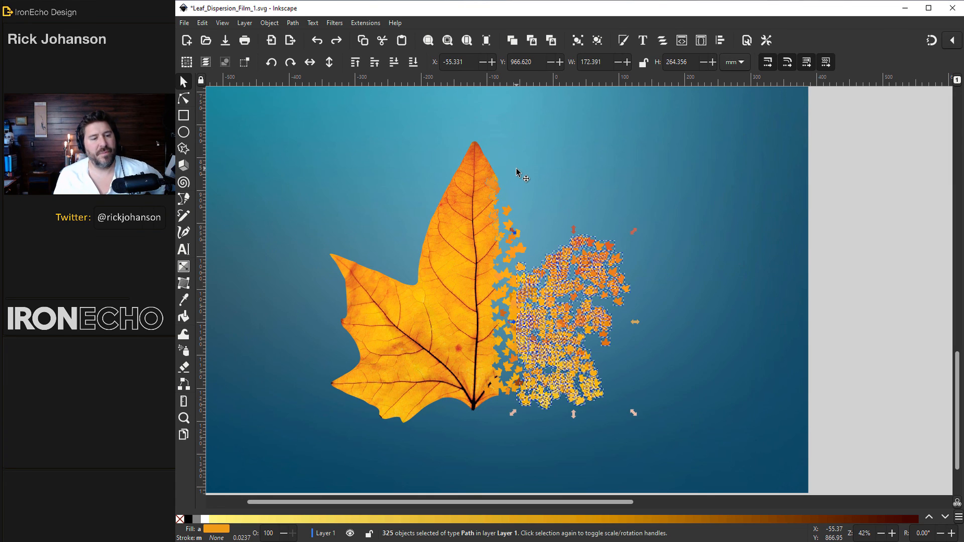
{"action": "left_click", "coordinate": [184, 334]}
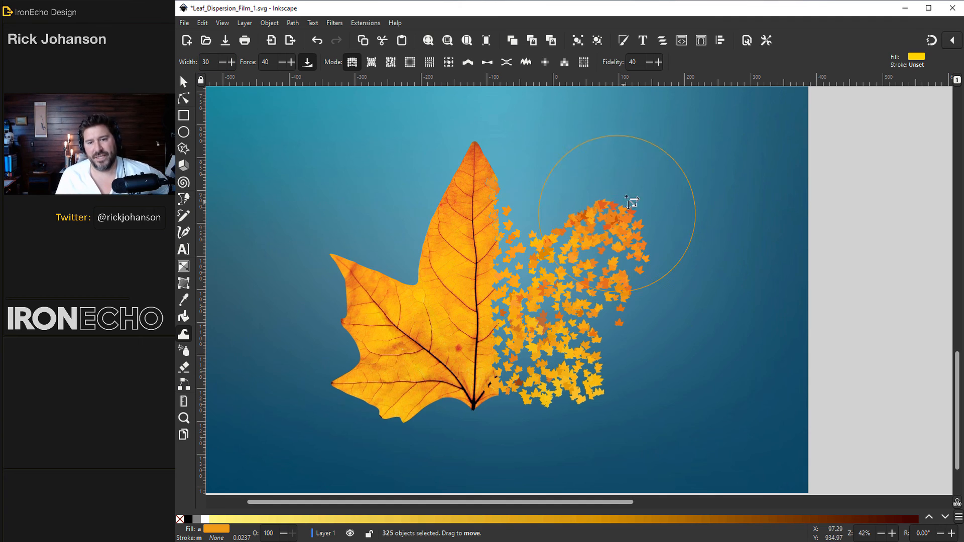
Brush the leaf copies into an up-right trail, reposition one leaf, and push 71 copies further.
{"action": "left_click_drag", "start_coordinate": [632, 203], "coordinate": [632, 229]}
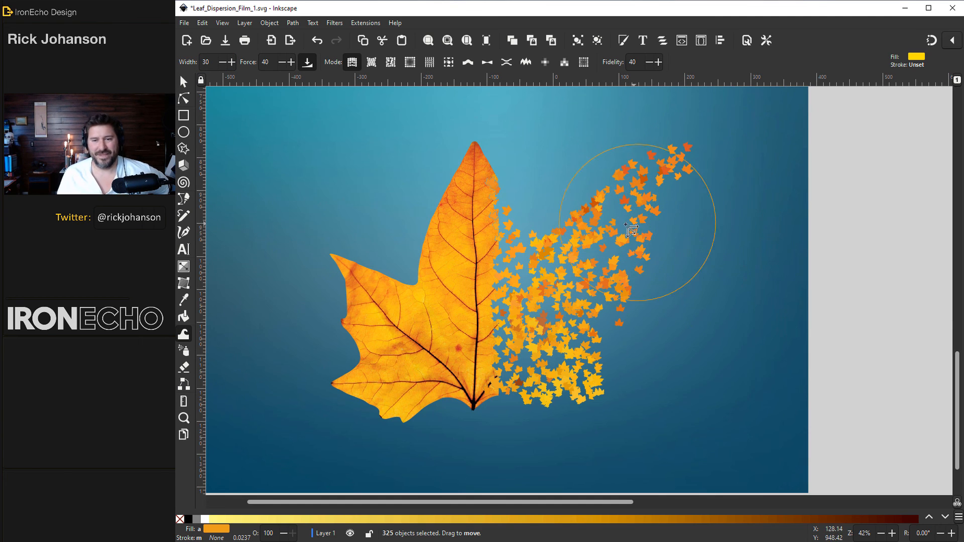
{"action": "left_click_drag", "start_coordinate": [630, 230], "coordinate": [747, 265]}
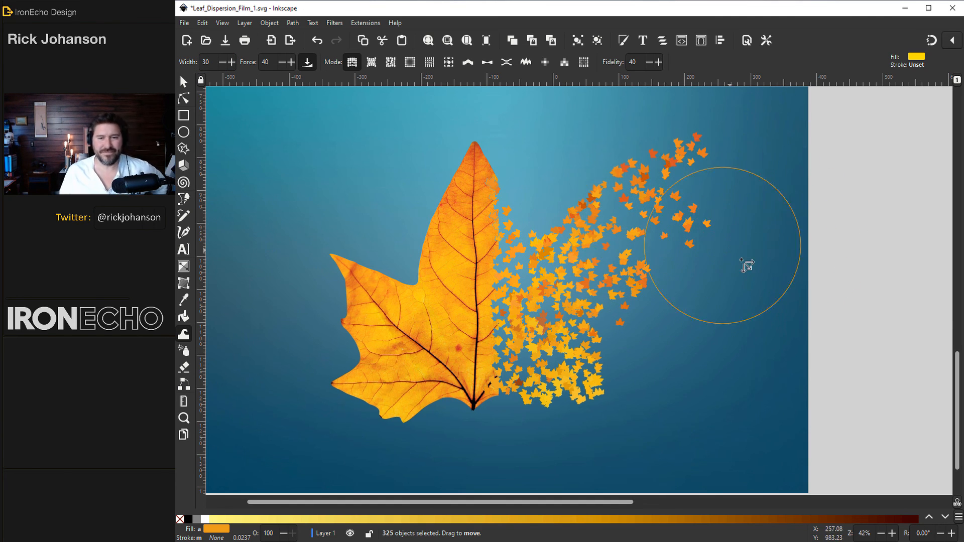
{"action": "left_click", "coordinate": [184, 81]}
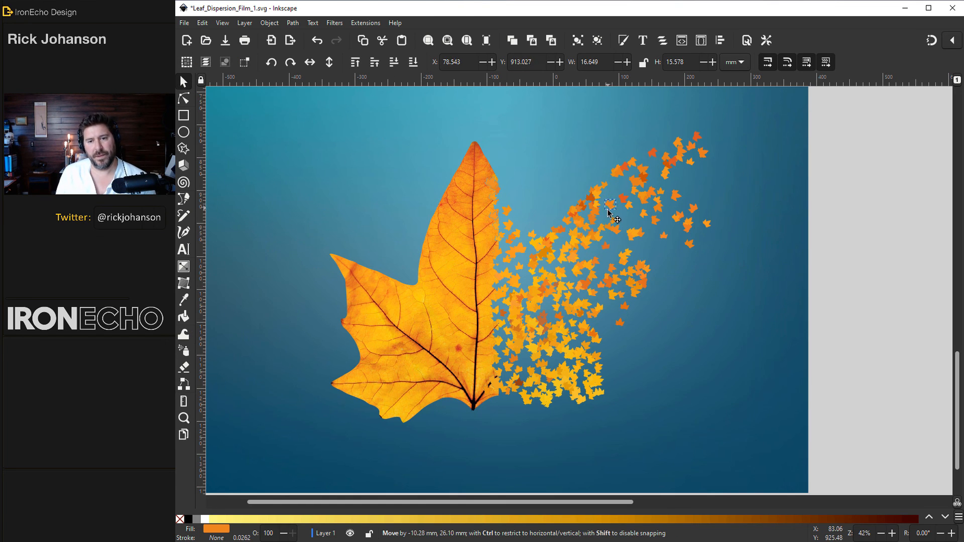
{"action": "left_click_drag", "start_coordinate": [608, 209], "coordinate": [615, 191]}
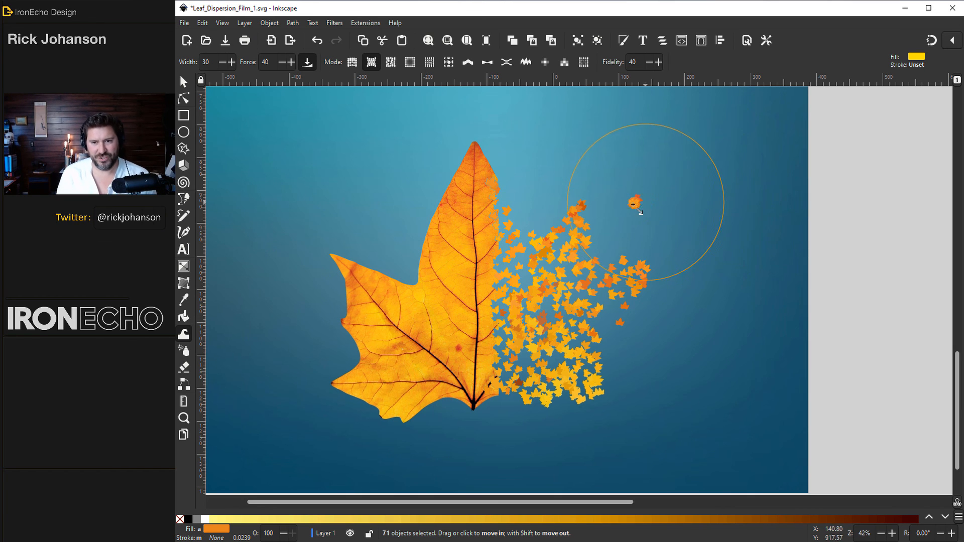
{"action": "left_click_drag", "start_coordinate": [633, 204], "coordinate": [636, 233]}
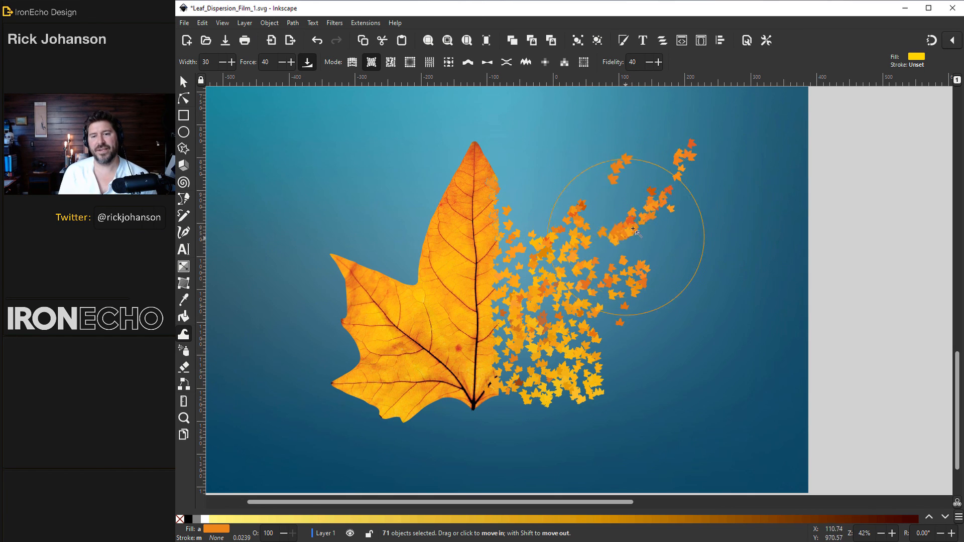